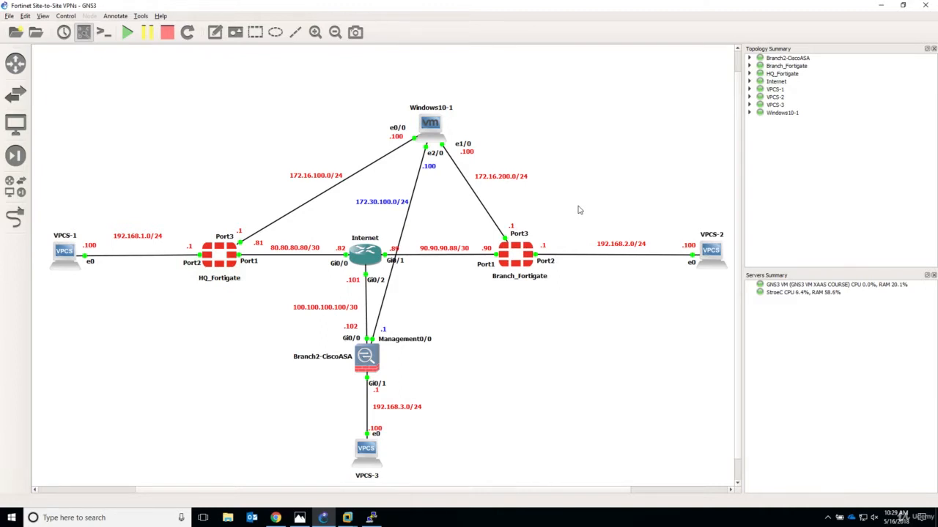
{"action": "mouse_move", "coordinate": [258, 275]}
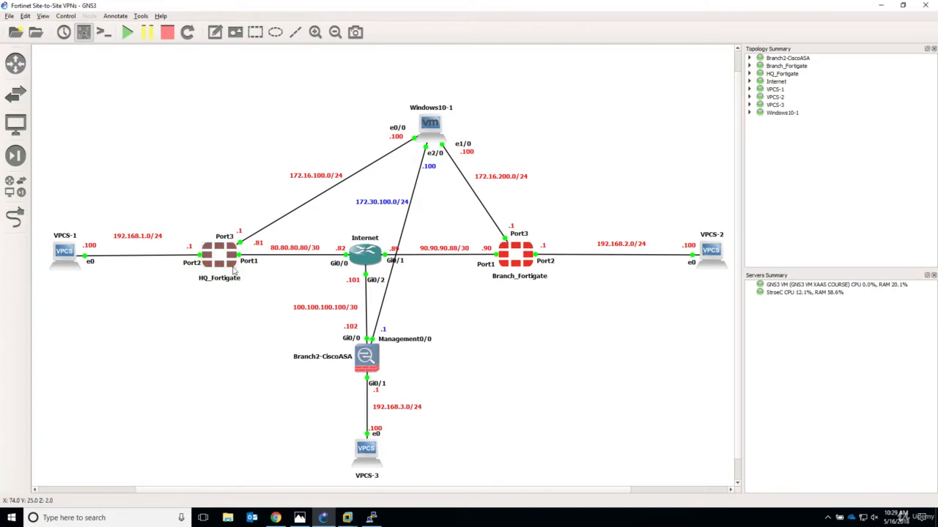
{"action": "mouse_move", "coordinate": [235, 216]}
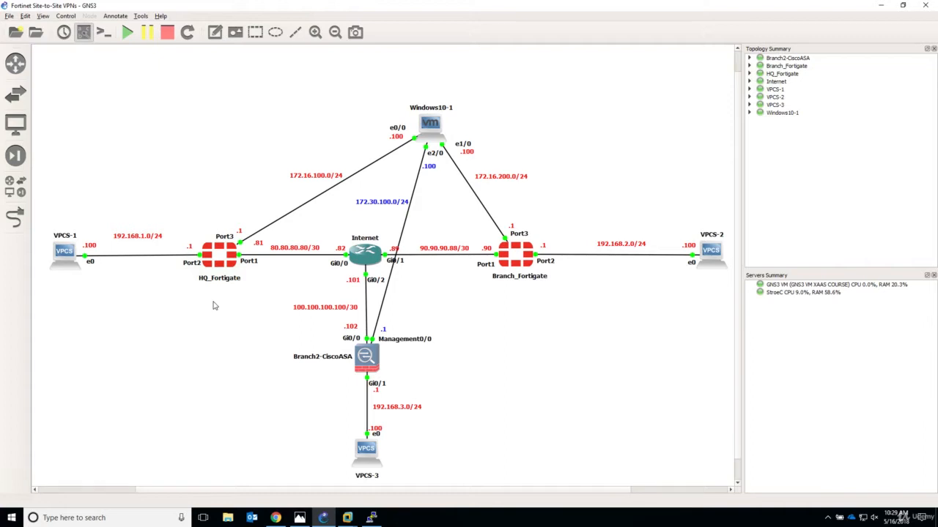
{"action": "mouse_move", "coordinate": [401, 153]}
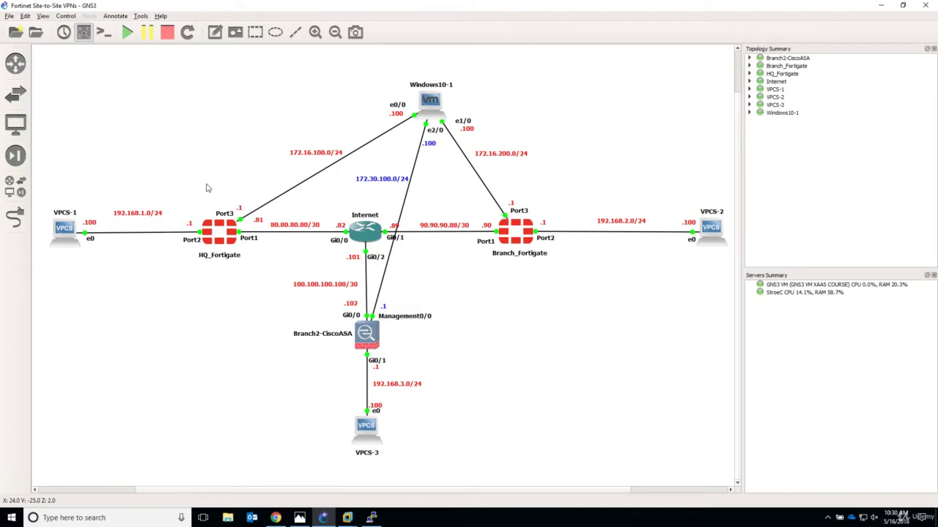
Open the HQ_Fortigate console and set its terminal font to Courier New 18-point
{"action": "right_click", "coordinate": [223, 231]}
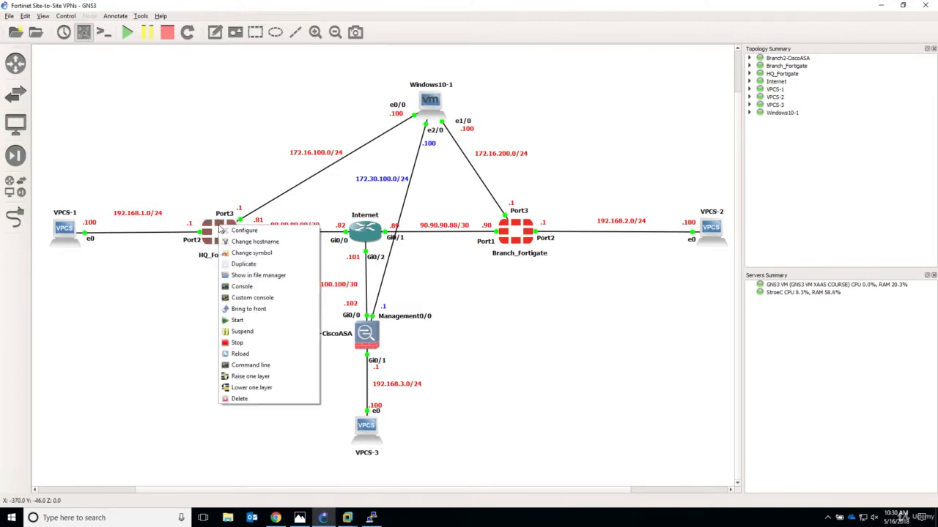
{"action": "left_click", "coordinate": [242, 286]}
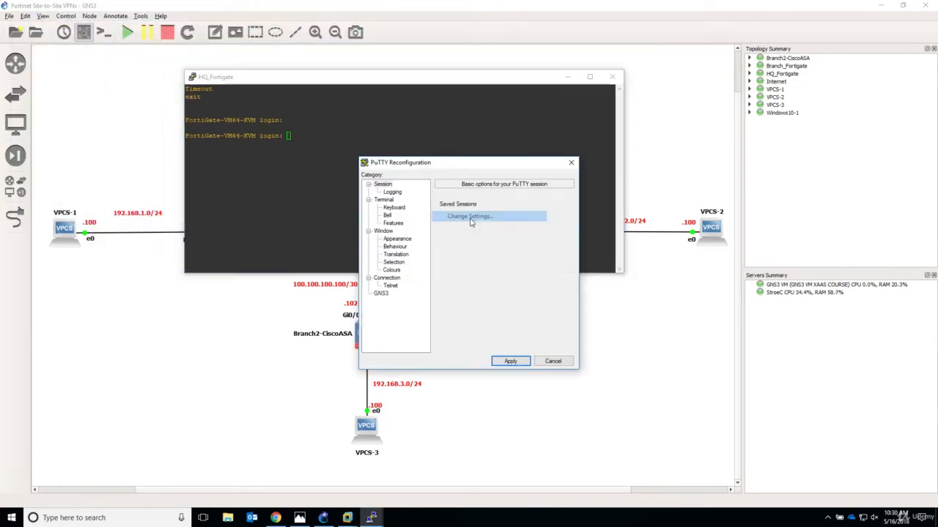
{"action": "left_click", "coordinate": [397, 239]}
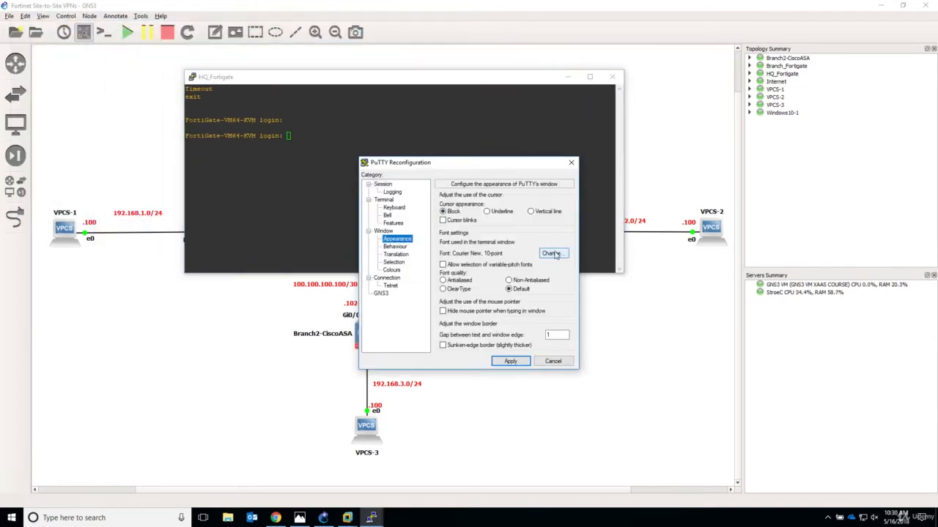
{"action": "left_click", "coordinate": [551, 253]}
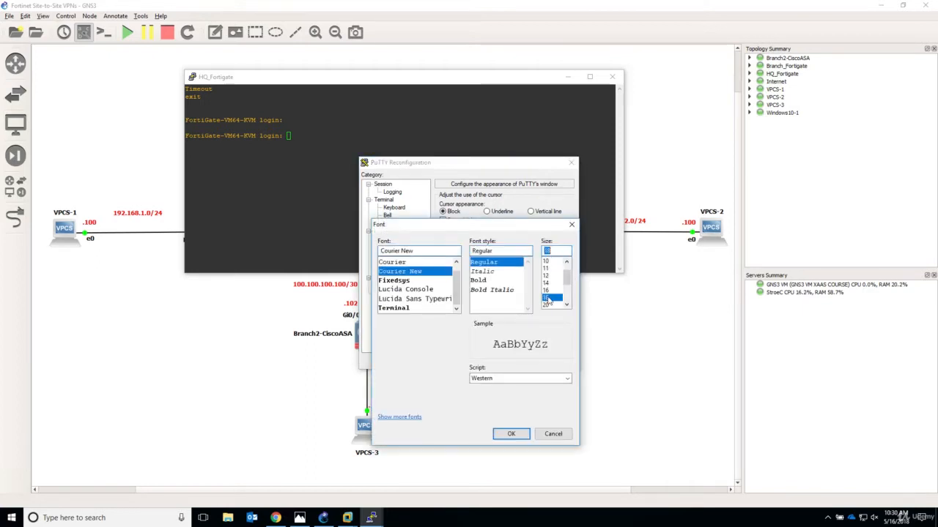
{"action": "left_click", "coordinate": [511, 433]}
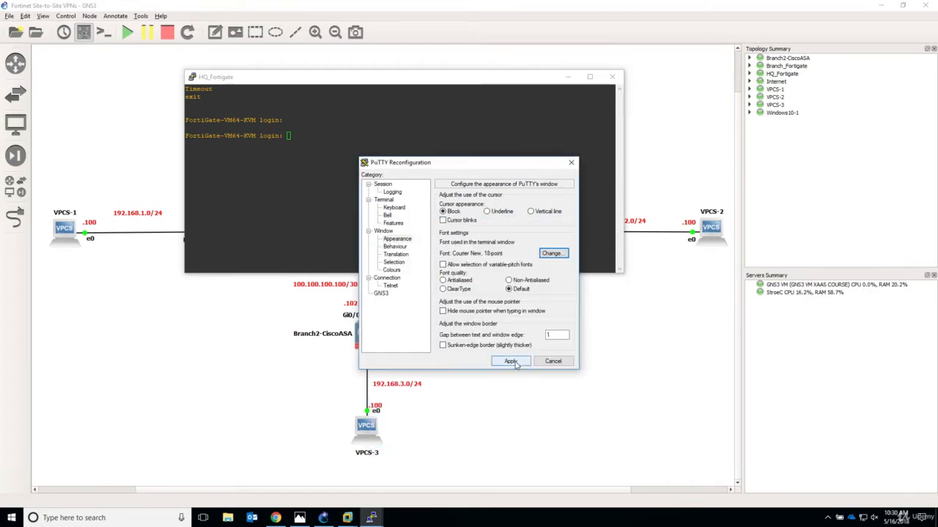
{"action": "left_click", "coordinate": [509, 361]}
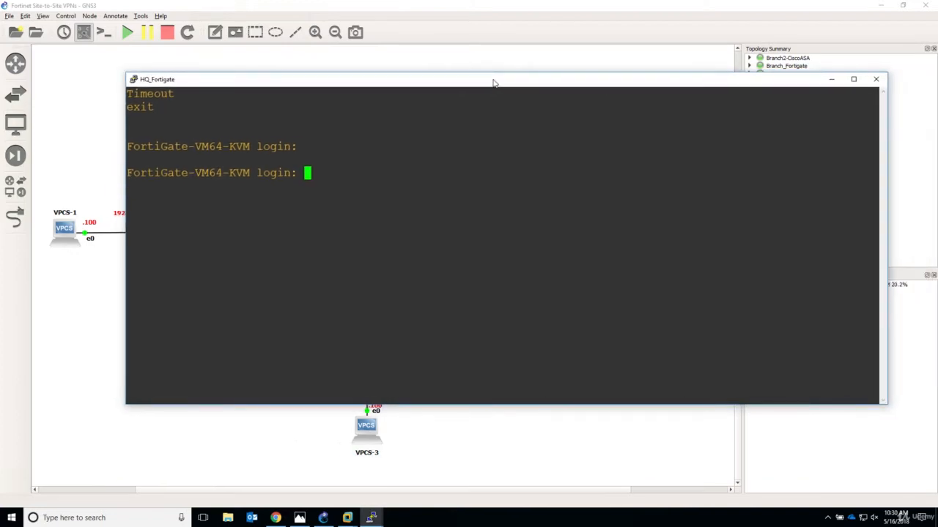
Log in to HQ_Fortigate as admin and move the console window aside
{"action": "type", "text": "admin"}
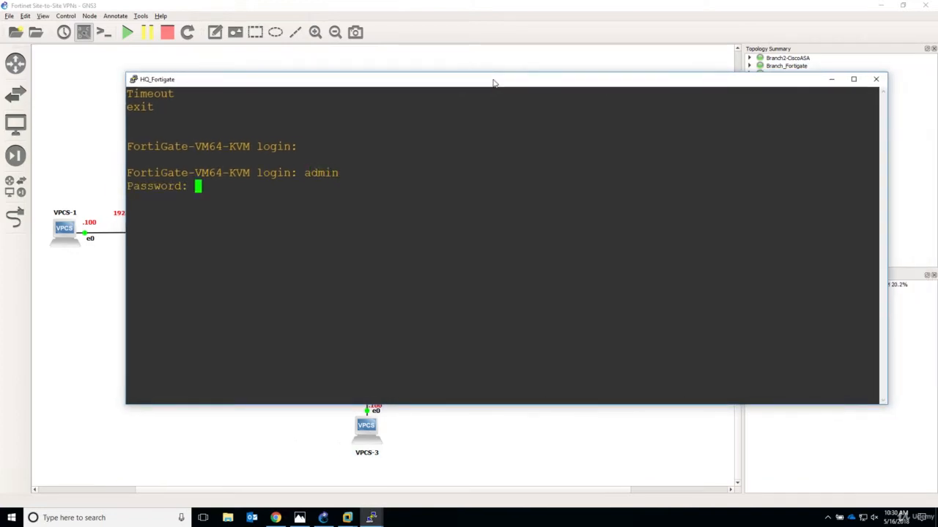
{"action": "key", "text": "Return"}
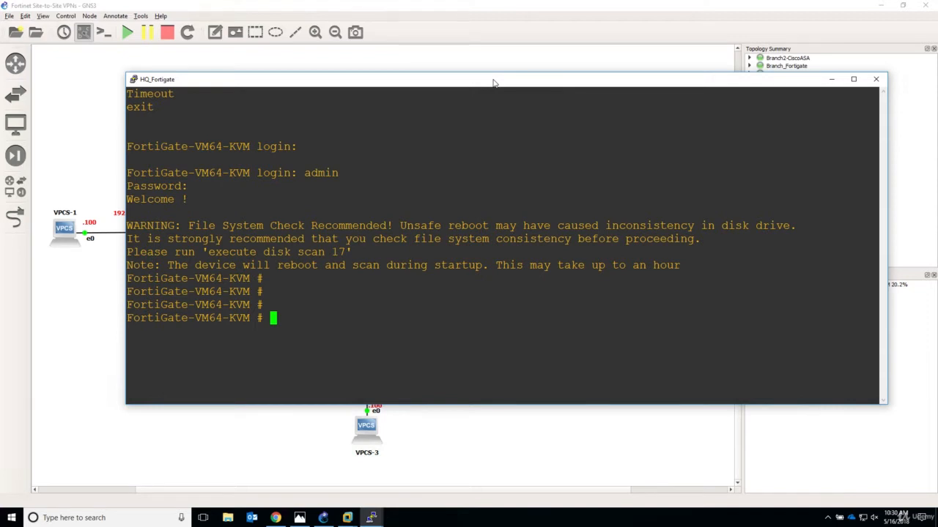
{"action": "mouse_move", "coordinate": [878, 163]}
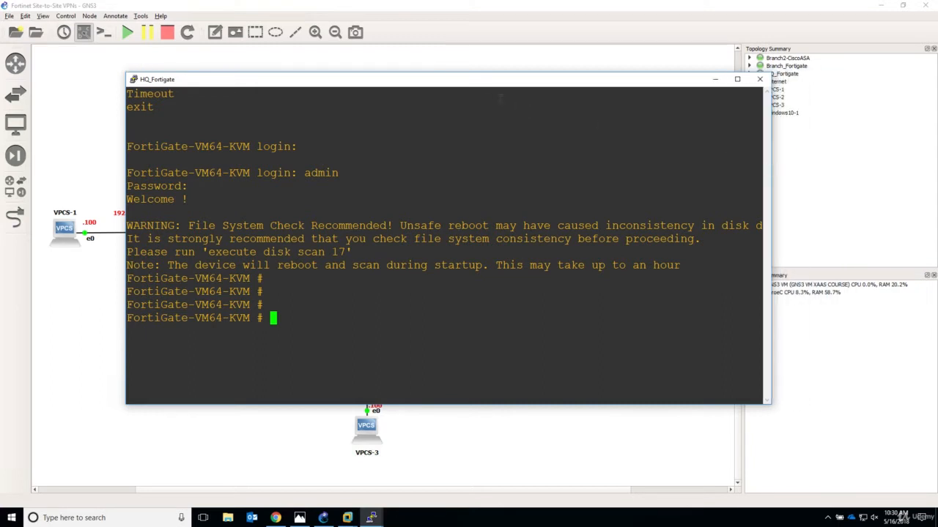
{"action": "left_click_drag", "start_coordinate": [157, 79], "coordinate": [374, 100]}
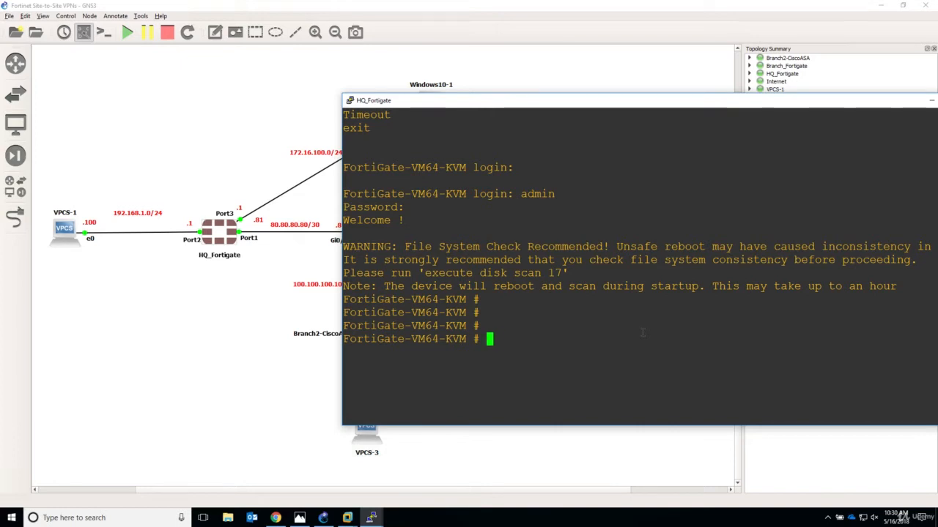
Enter config system interface and edit port1
{"action": "type", "text": "config"}
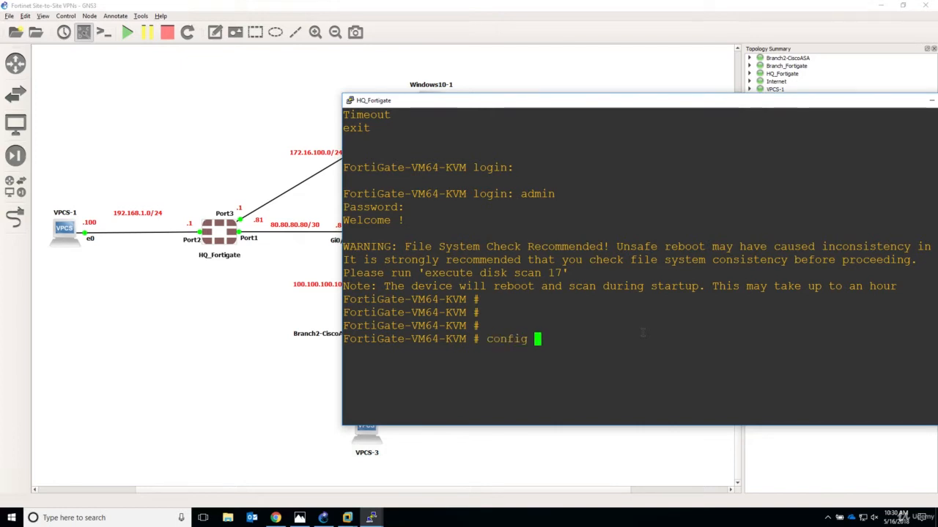
{"action": "type", "text": "system interface"}
{"action": "type", "text": "edit"}
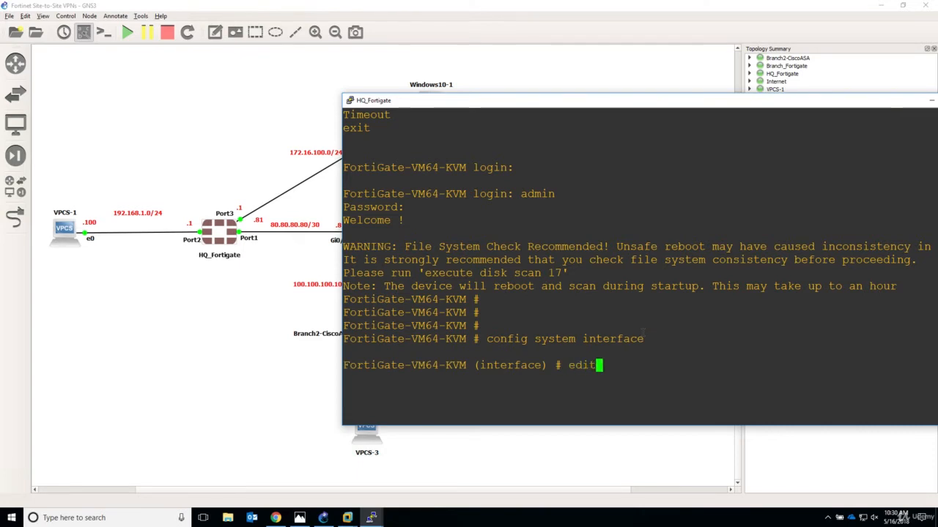
{"action": "type", "text": "port"}
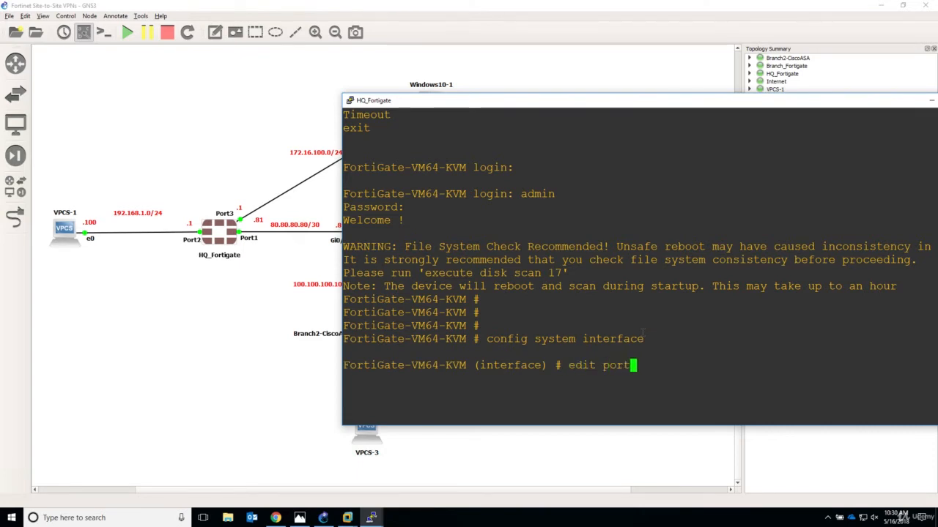
{"action": "type", "text": "1"}
{"action": "type", "text": "set ip"}
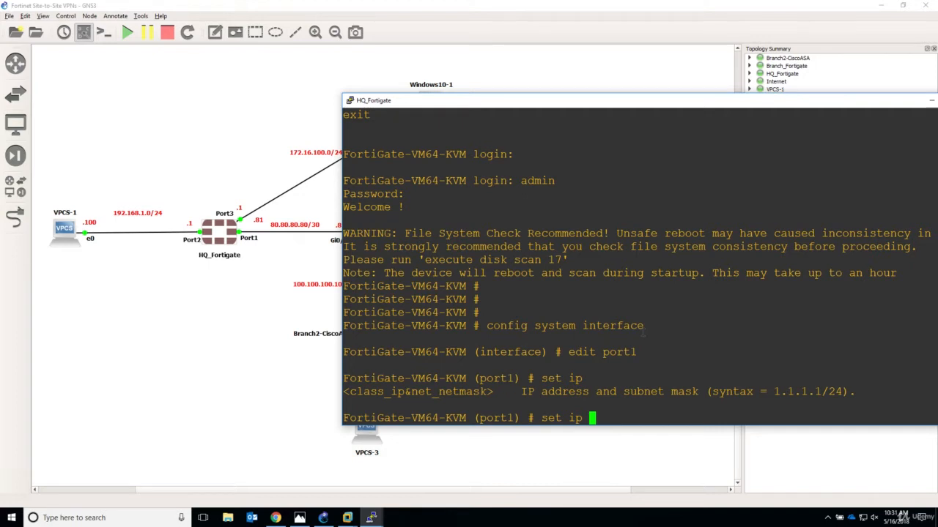
Try setting port1's IP to 80.80.80.81/30, which is rejected as dynamic
{"action": "type", "text": "8"}
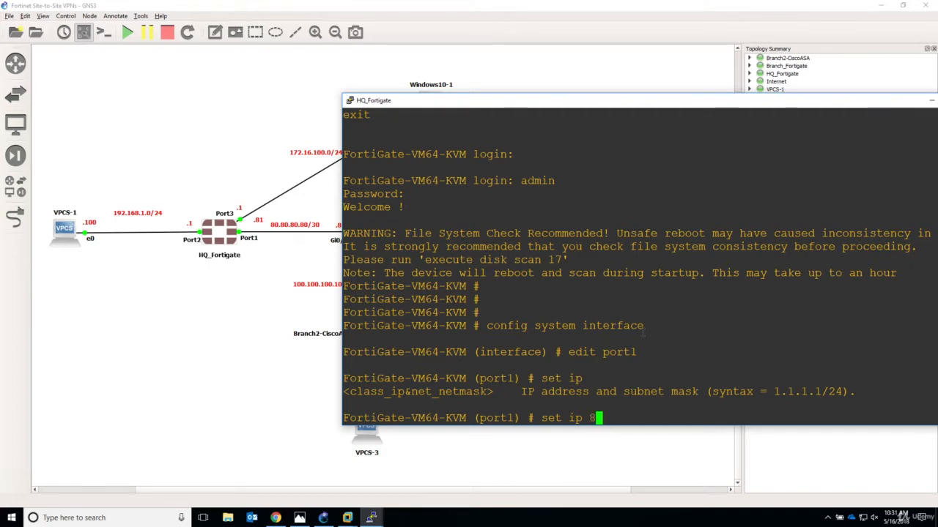
{"action": "type", "text": "0.80.80.8"}
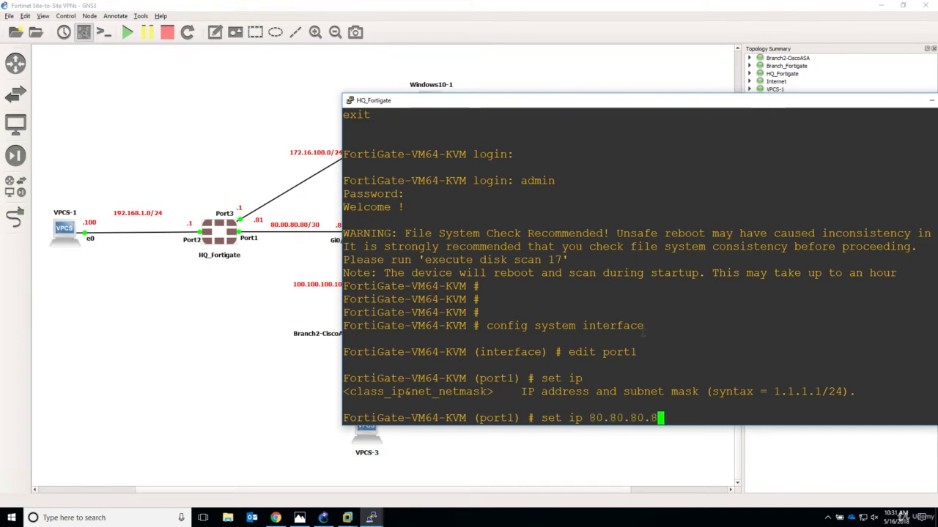
{"action": "type", "text": "0"}
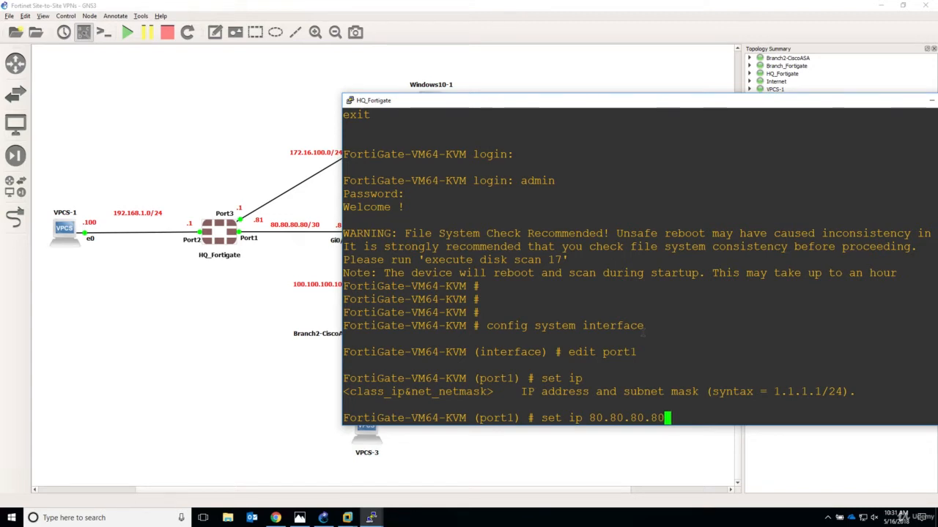
{"action": "type", "text": "/30"}
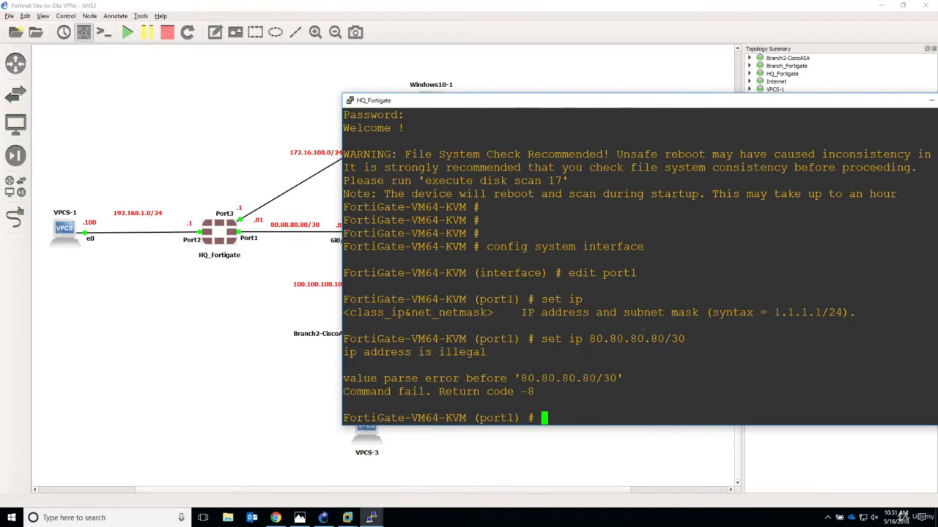
{"action": "type", "text": "set ip 80.80.80.80/30"}
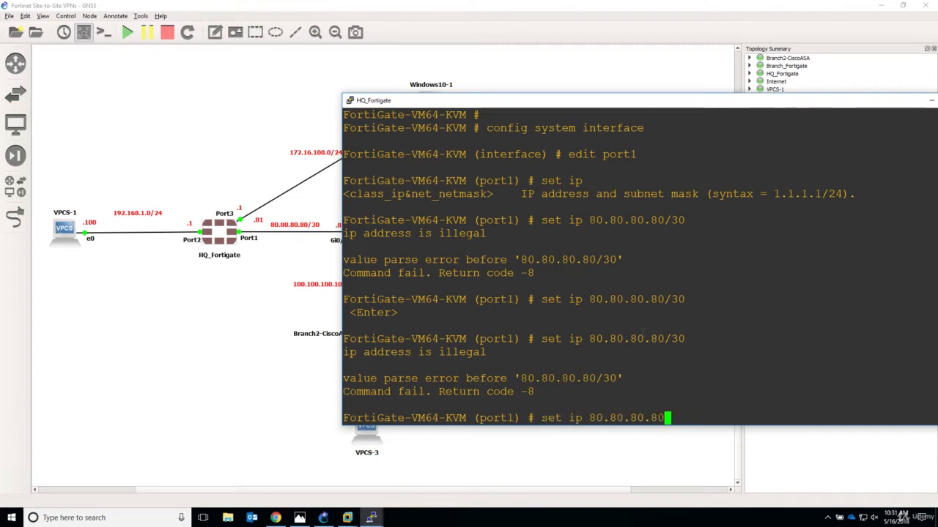
{"action": "type", "text": "1/"}
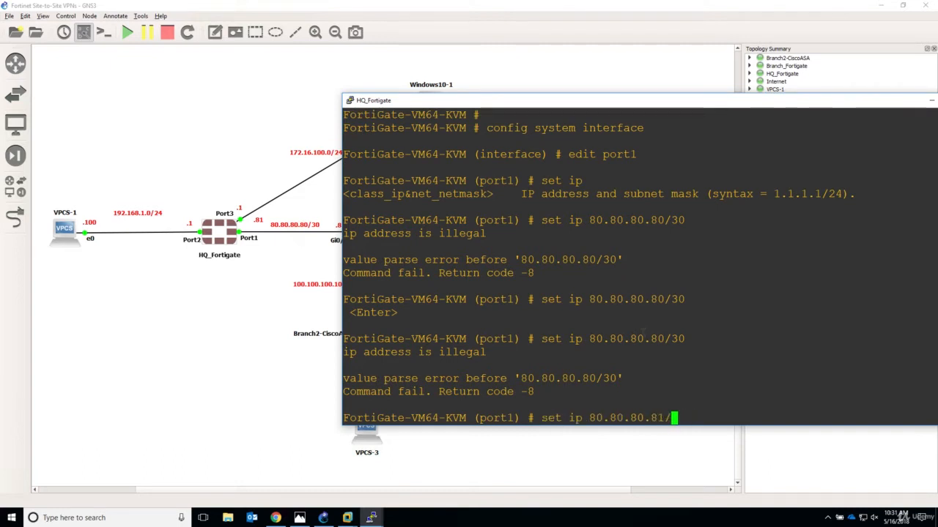
{"action": "type", "text": "30"}
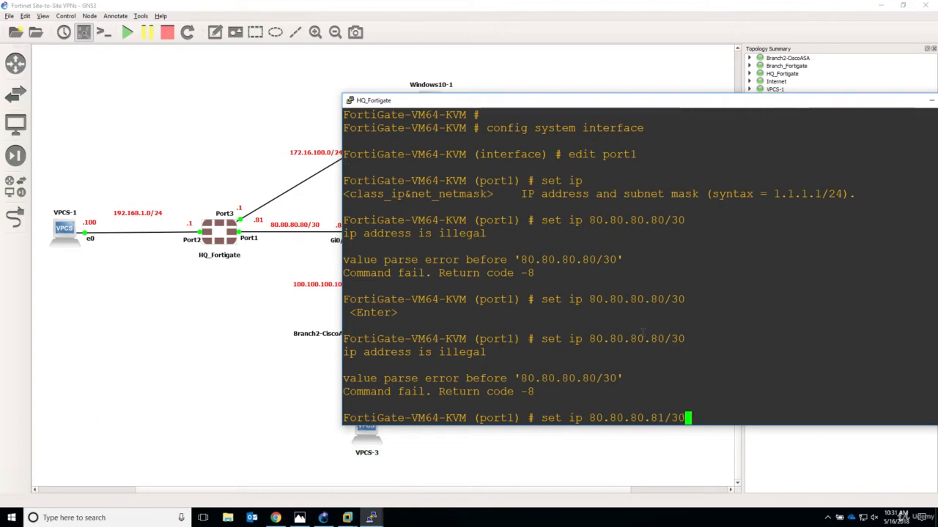
{"action": "key", "text": "Return"}
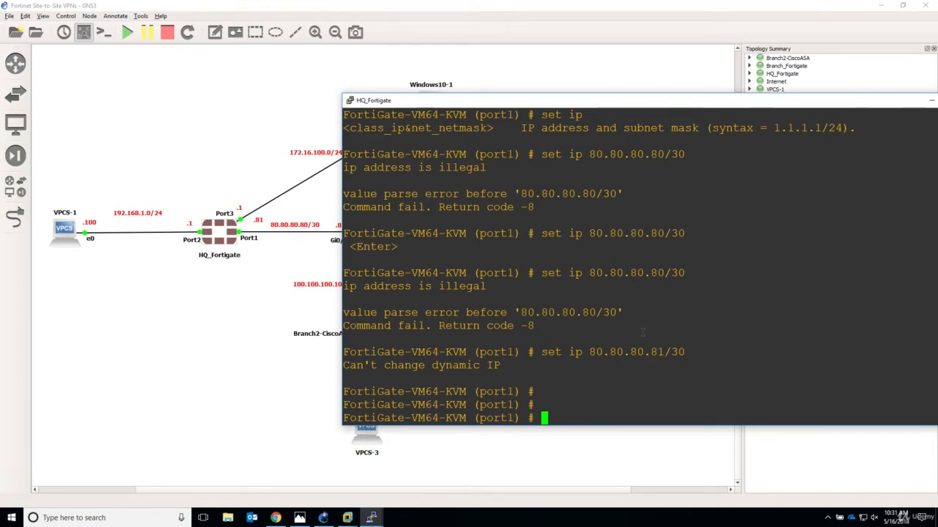
Switch port1 to static mode with IP 80.80.80.81/30, then attempt show sys interface
{"action": "type", "text": "set"}
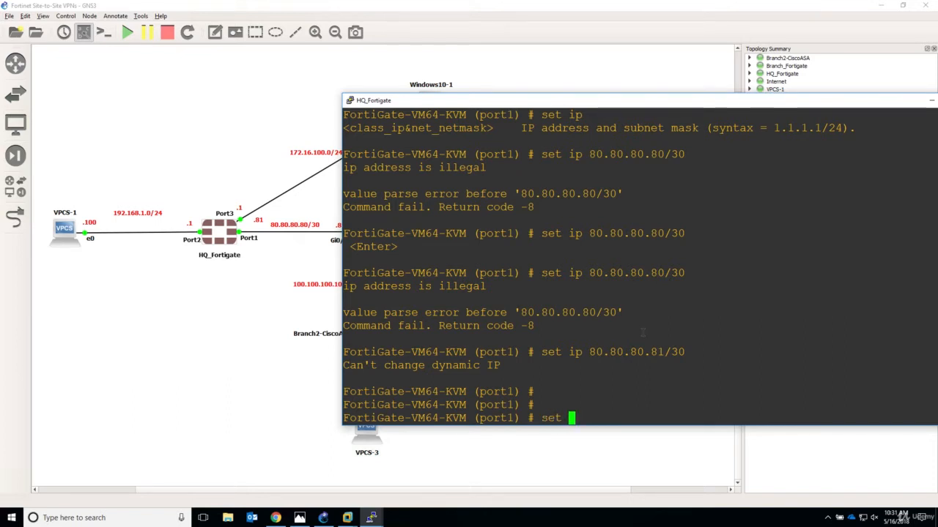
{"action": "type", "text": "mode"}
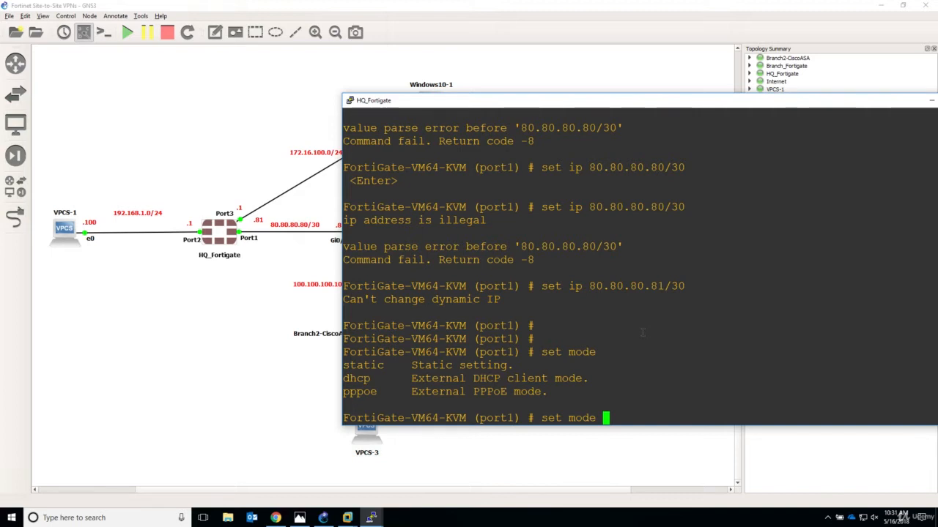
{"action": "type", "text": "static"}
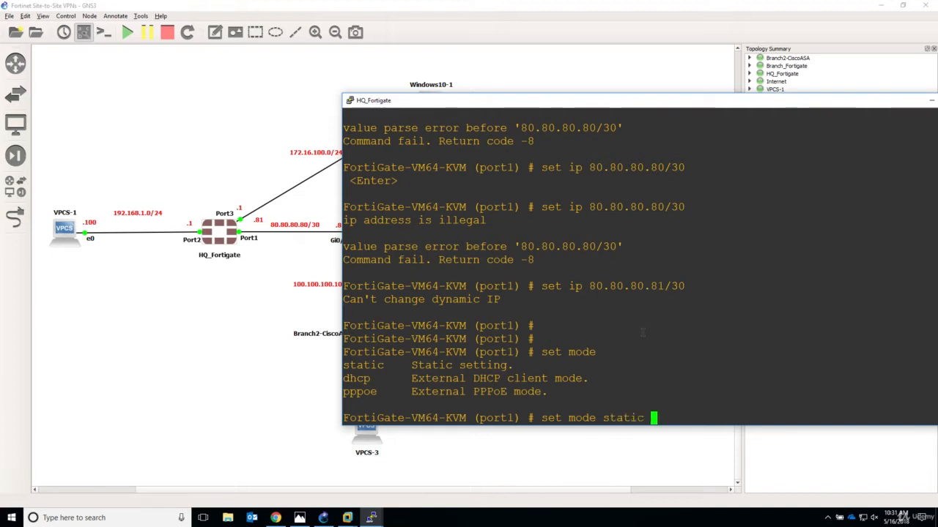
{"action": "type", "text": "set ip 80.80.80.81/30"}
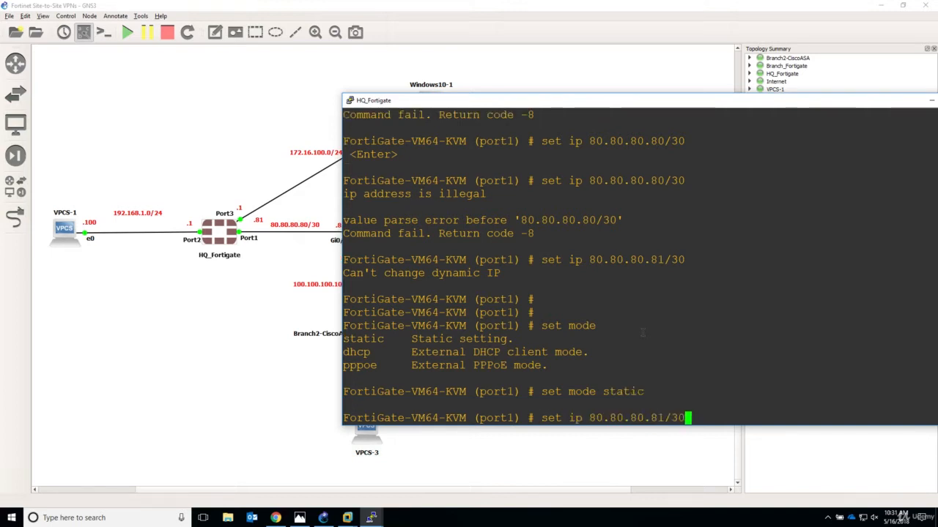
{"action": "key", "text": "Return"}
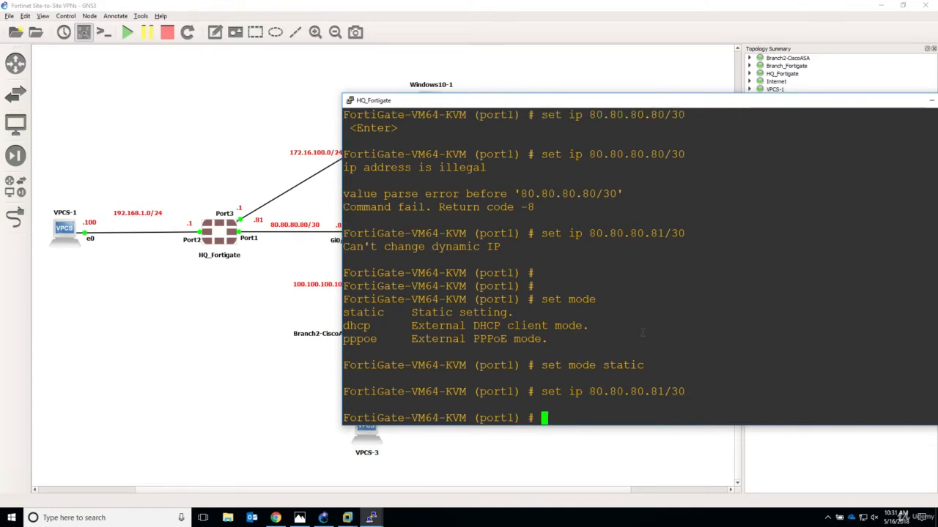
{"action": "type", "text": "s"}
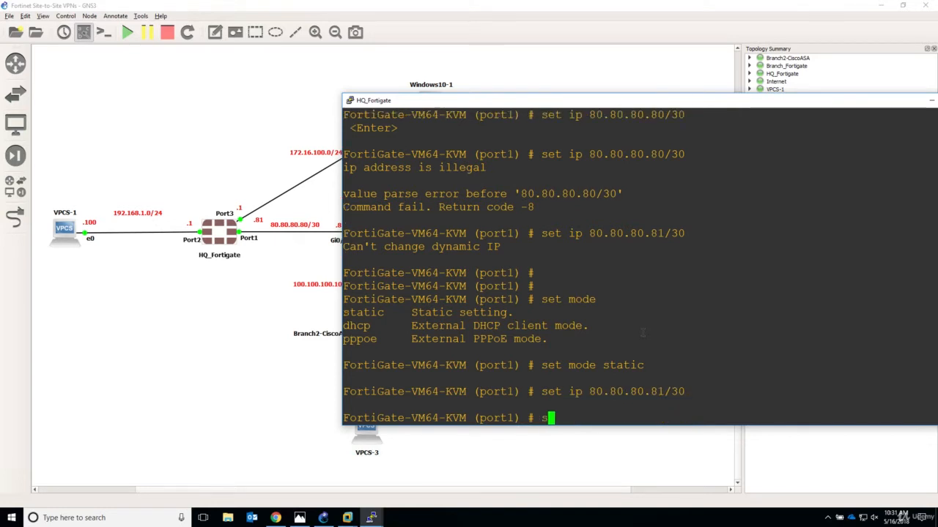
{"action": "type", "text": "how sys int"}
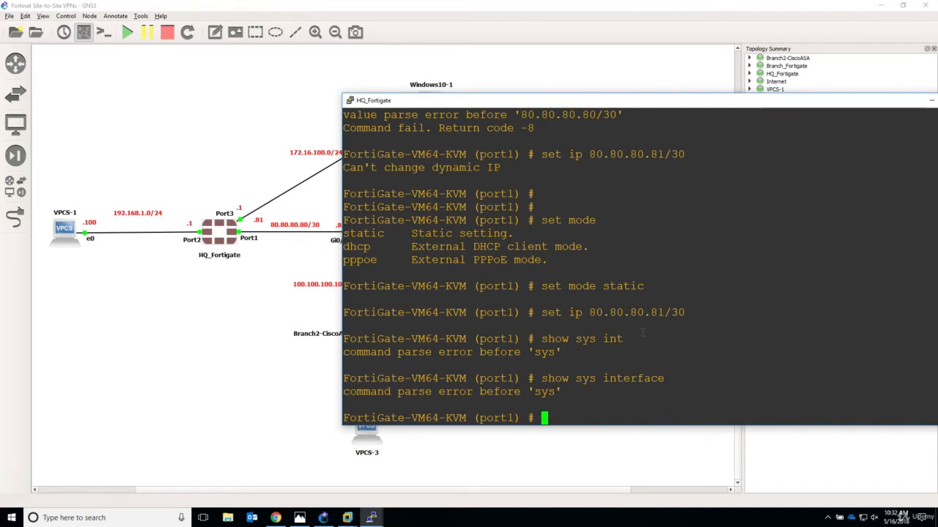
End the port1 config and run show sys interface to confirm 80.80.80.81 255.255.255.252
{"action": "type", "text": "end"}
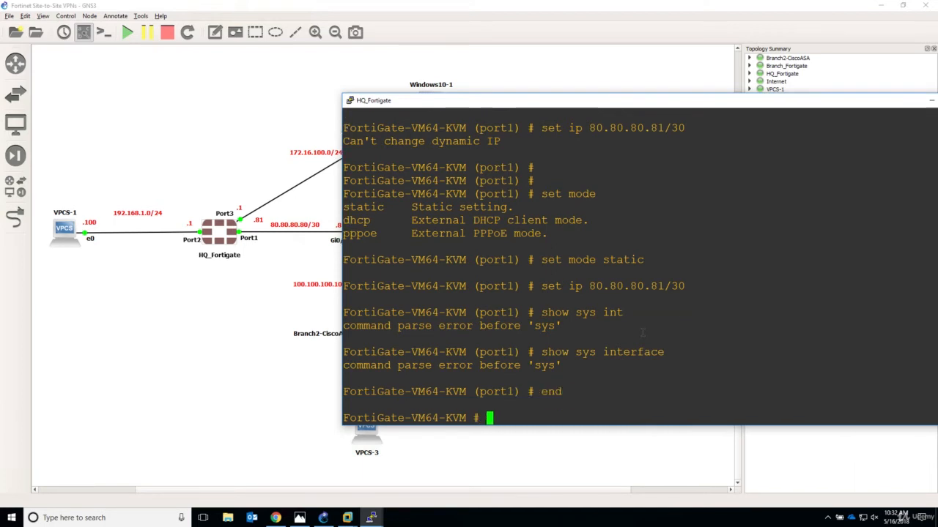
{"action": "type", "text": "show"}
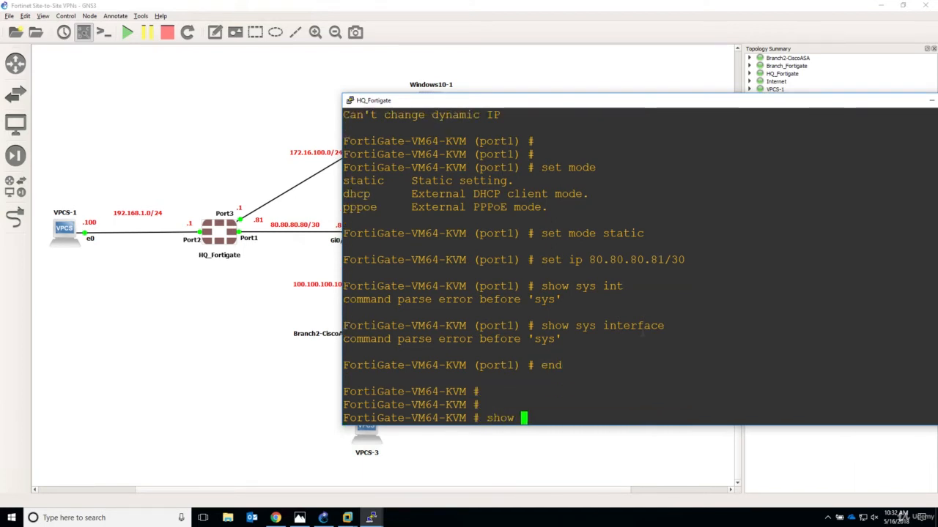
{"action": "type", "text": "sys interface"}
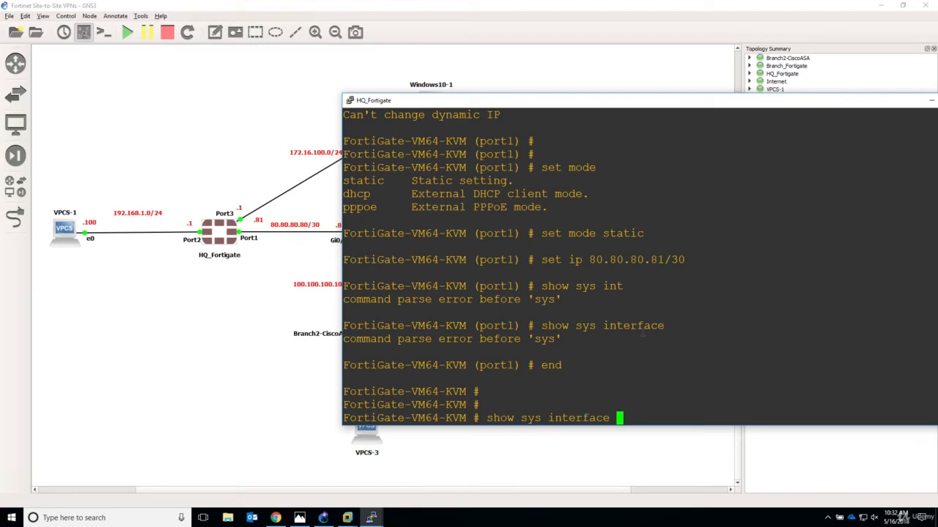
{"action": "key", "text": "Return"}
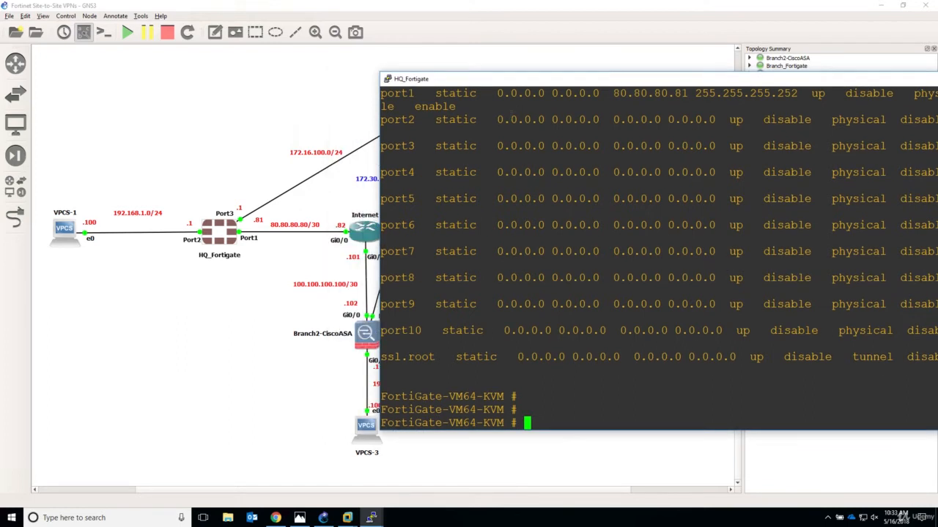
{"action": "mouse_move", "coordinate": [225, 244]}
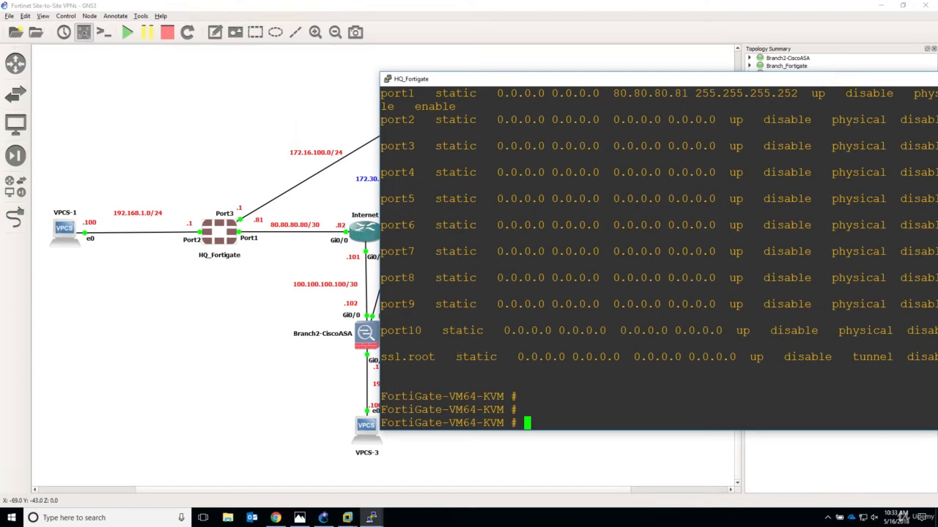
Enter static router config, edit route 1 and set destination 0.0.0.0 0.0.0.0
{"action": "type", "text": "config router st"}
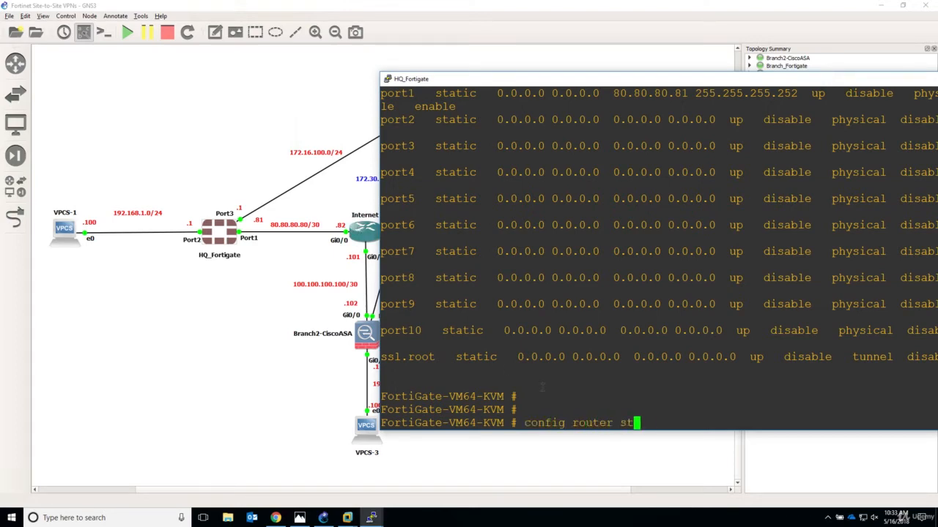
{"action": "key", "text": "Return"}
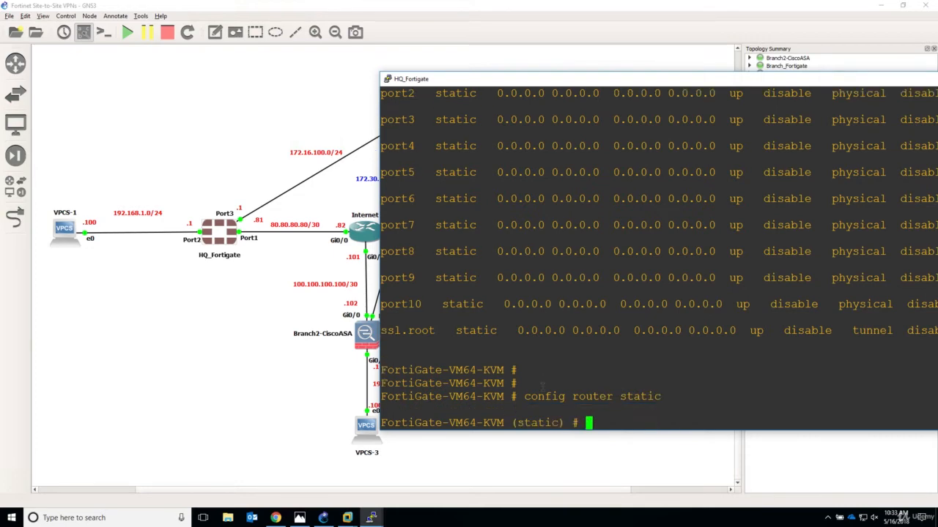
{"action": "type", "text": "edit"}
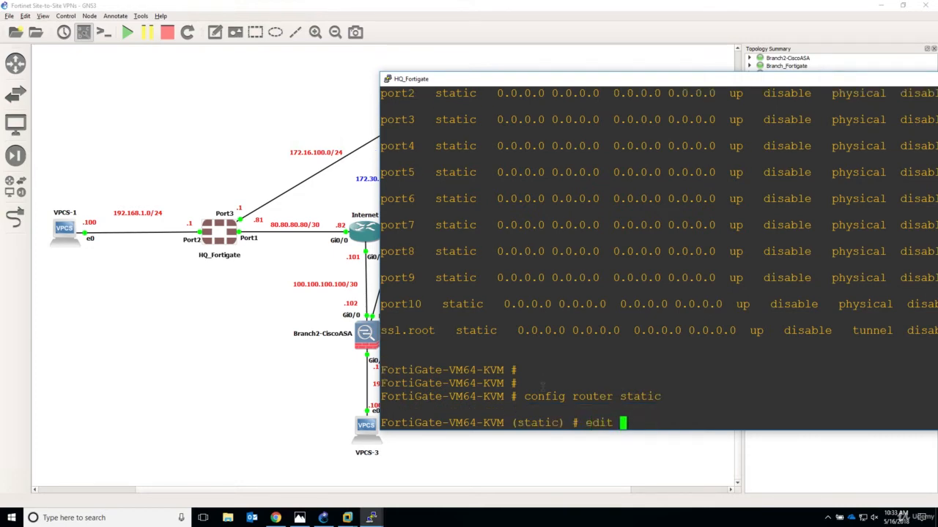
{"action": "type", "text": "1"}
{"action": "type", "text": "set"}
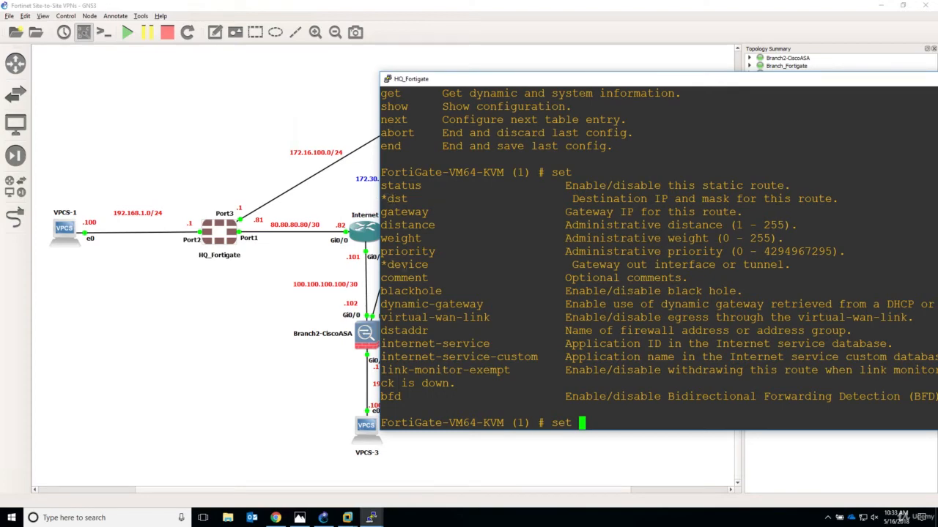
{"action": "type", "text": "dst"}
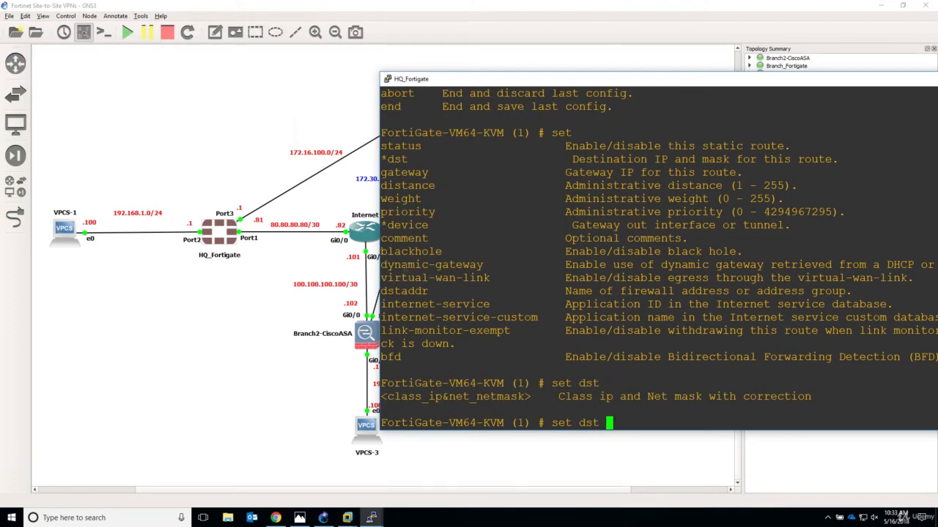
{"action": "type", "text": "0.0.0.0 0"}
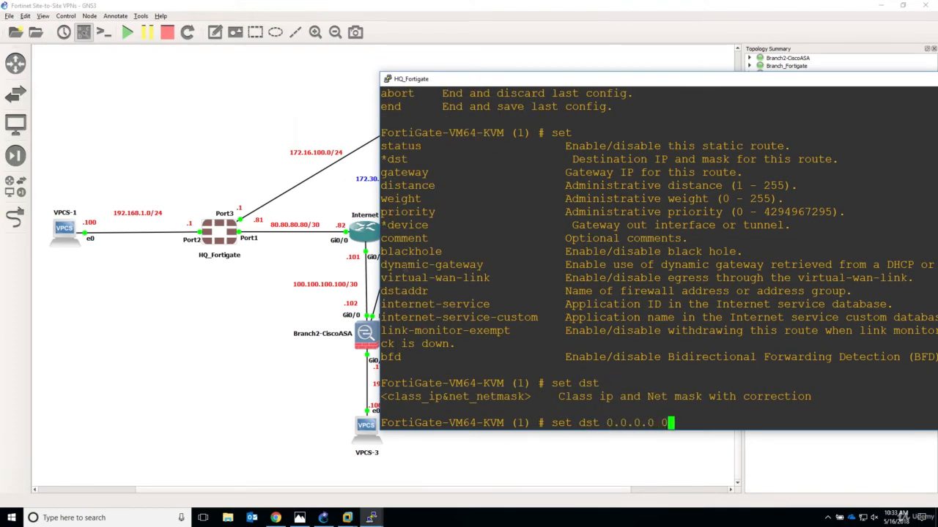
{"action": "key", "text": "Return"}
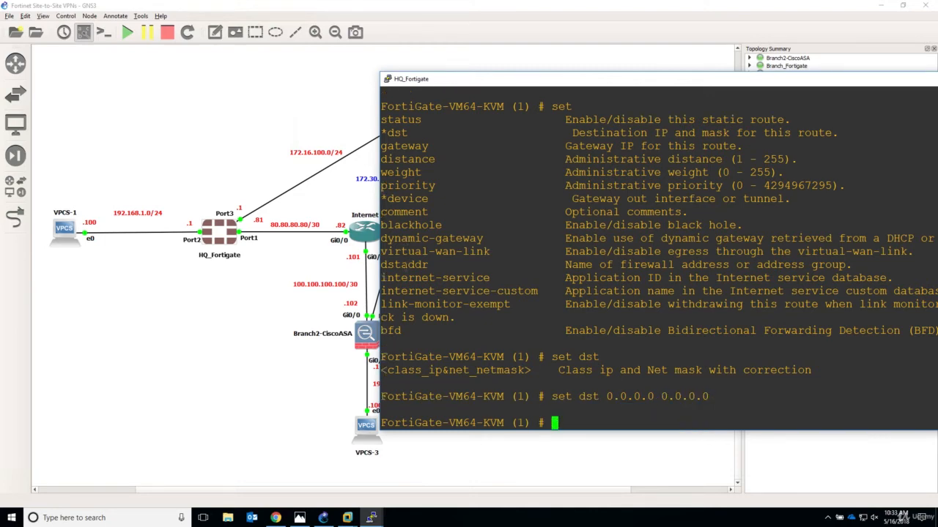
Set the route's device to port1 and gateway 80.80.80.82, then exit
{"action": "type", "text": "set device"}
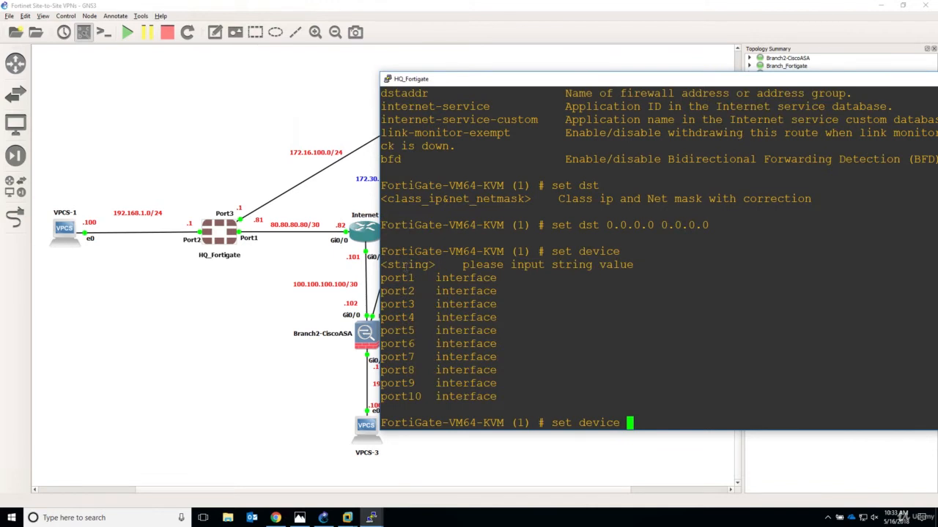
{"action": "type", "text": "port"}
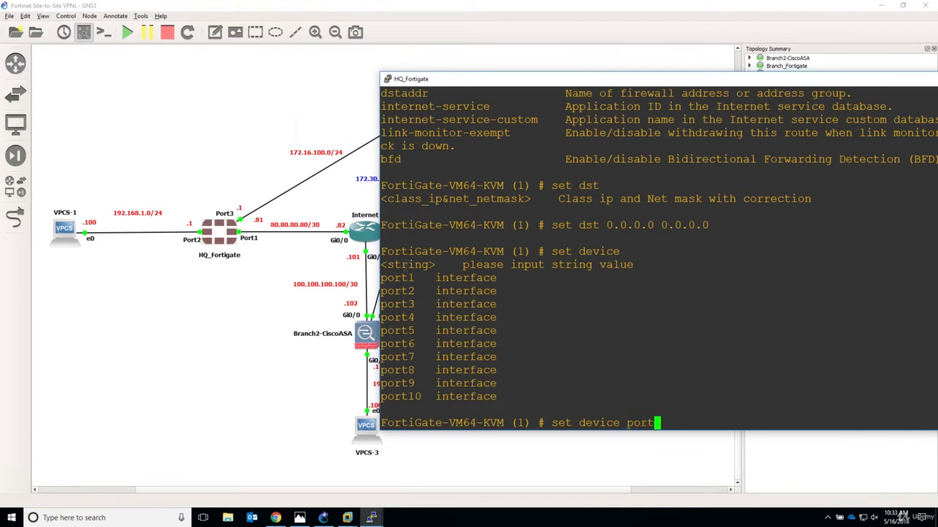
{"action": "key", "text": "Return"}
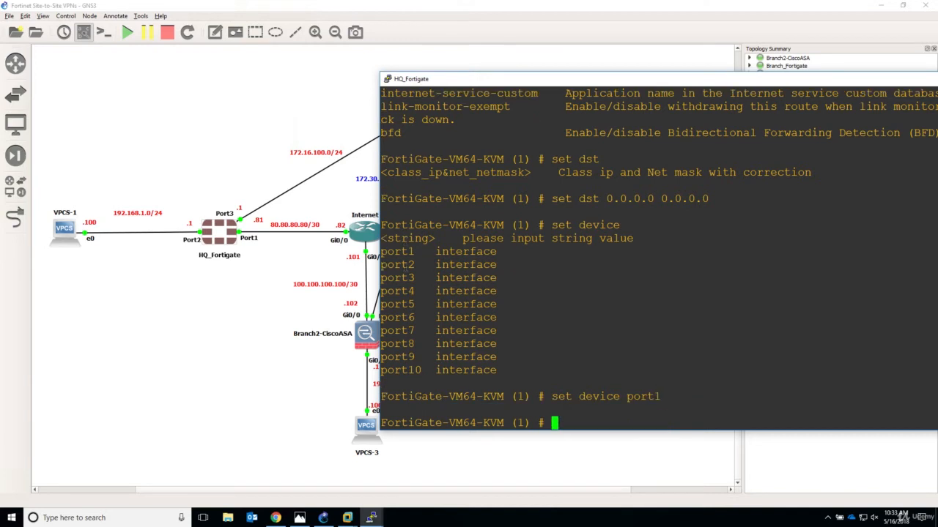
{"action": "type", "text": "set gateway"}
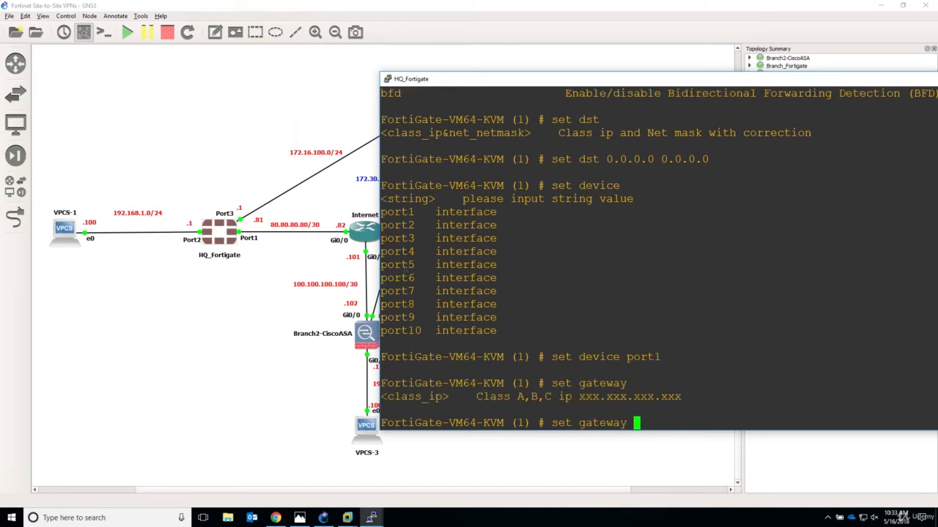
{"action": "type", "text": "80.80.80."}
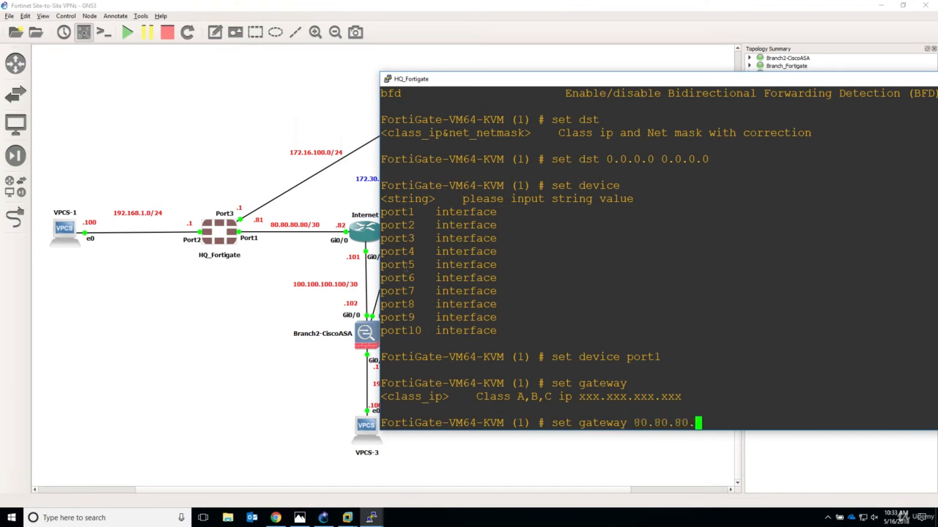
{"action": "type", "text": "82"}
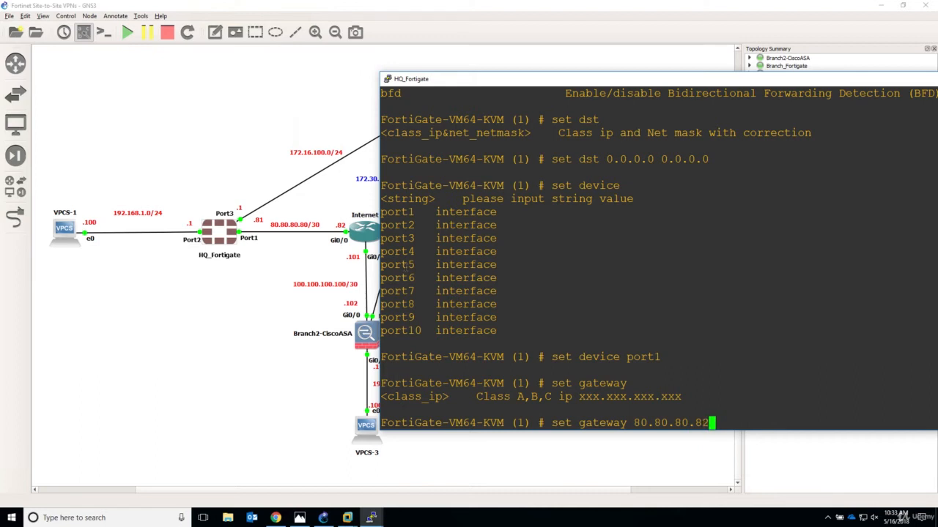
{"action": "key", "text": "Return"}
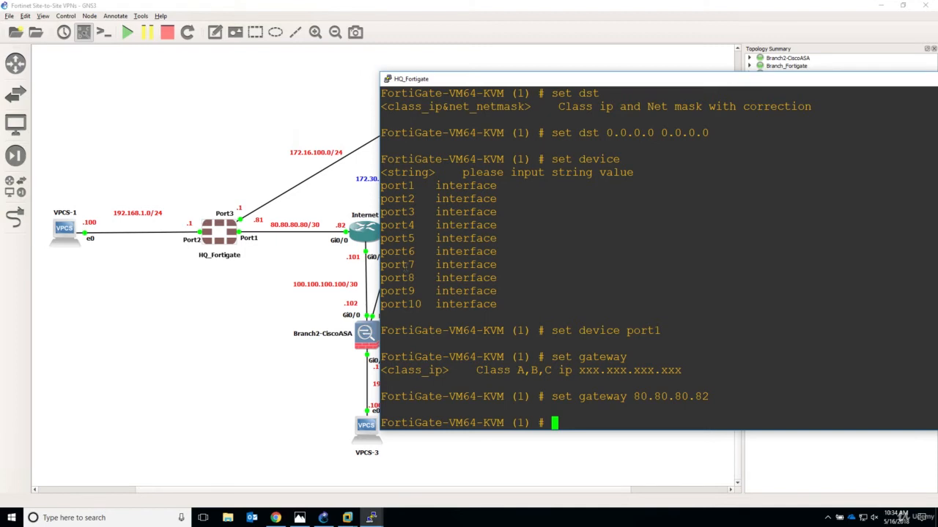
{"action": "type", "text": "exit"}
{"action": "type", "text": "end"}
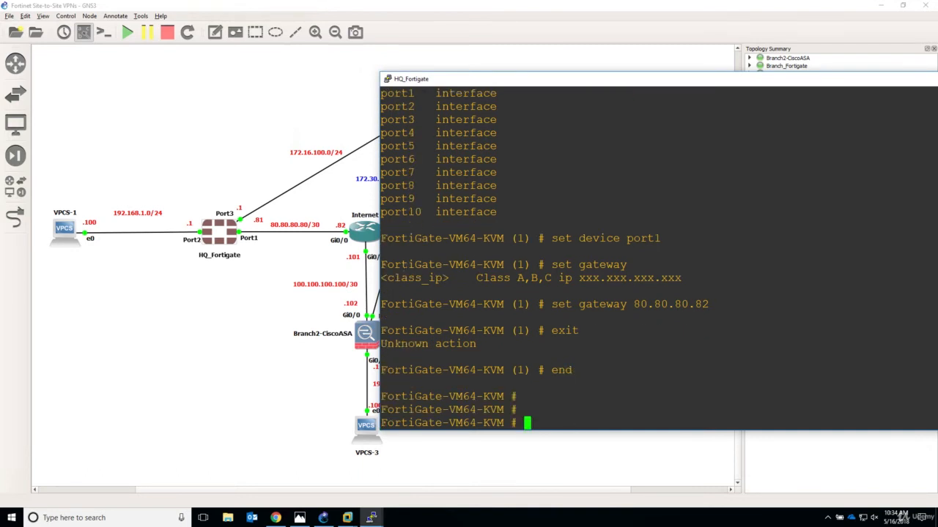
Under system interface, edit port2 and set its IP to 192.168.1.1/24
{"action": "type", "text": "conf sys in"}
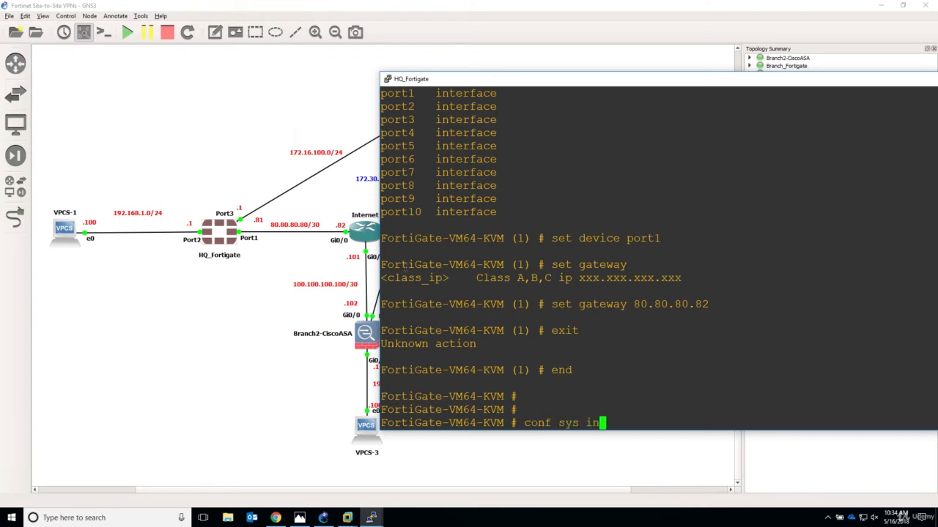
{"action": "key", "text": "Return"}
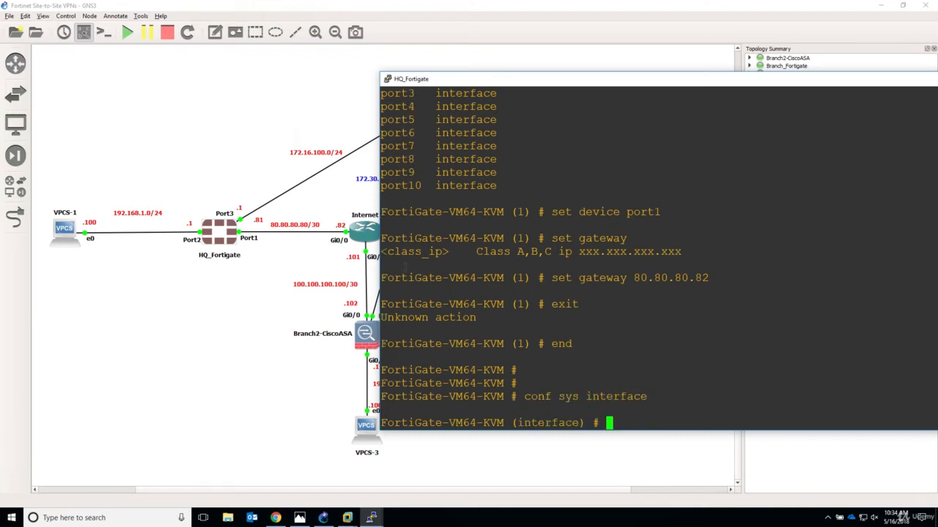
{"action": "type", "text": "edit po"}
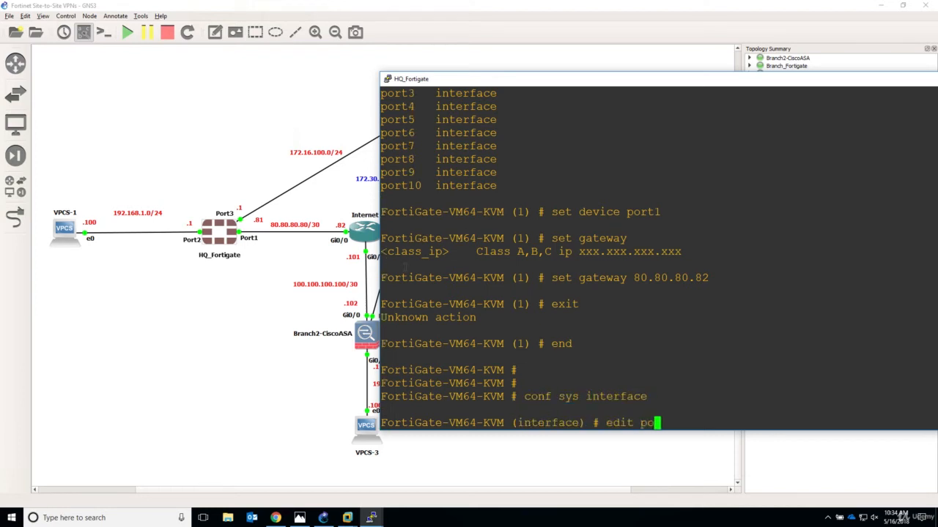
{"action": "type", "text": "rt2"}
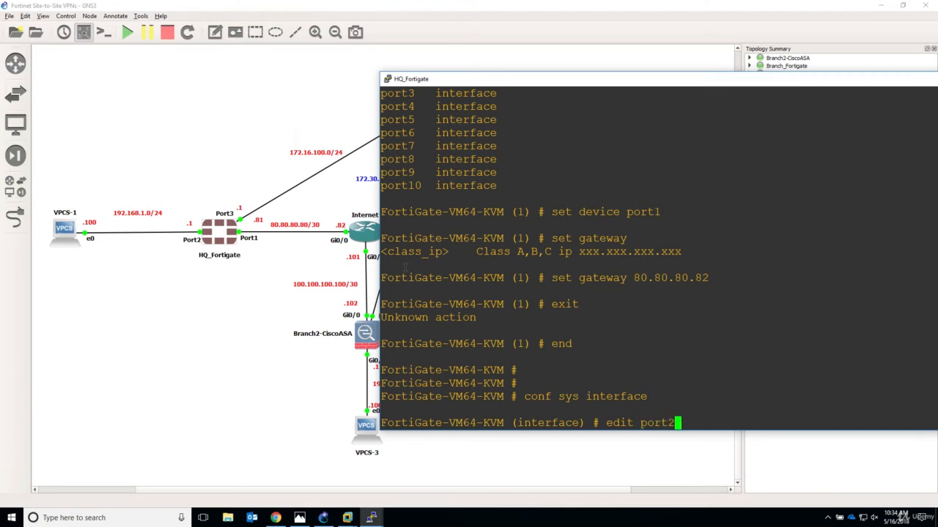
{"action": "type", "text": "set ip"}
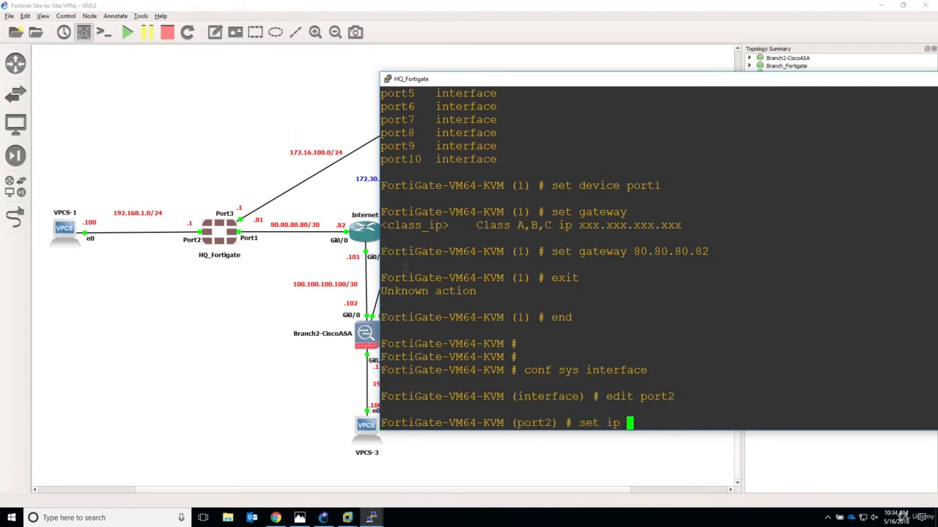
{"action": "type", "text": "192."}
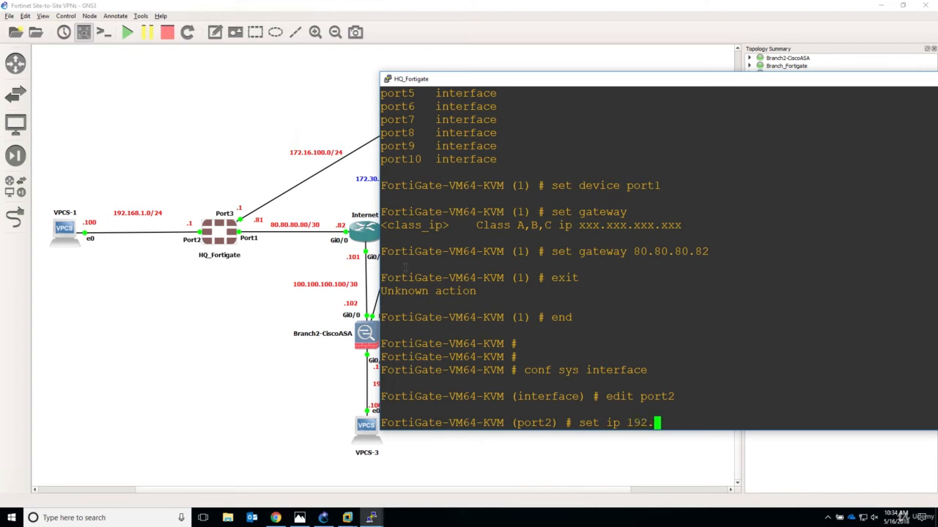
{"action": "type", "text": "168.1."}
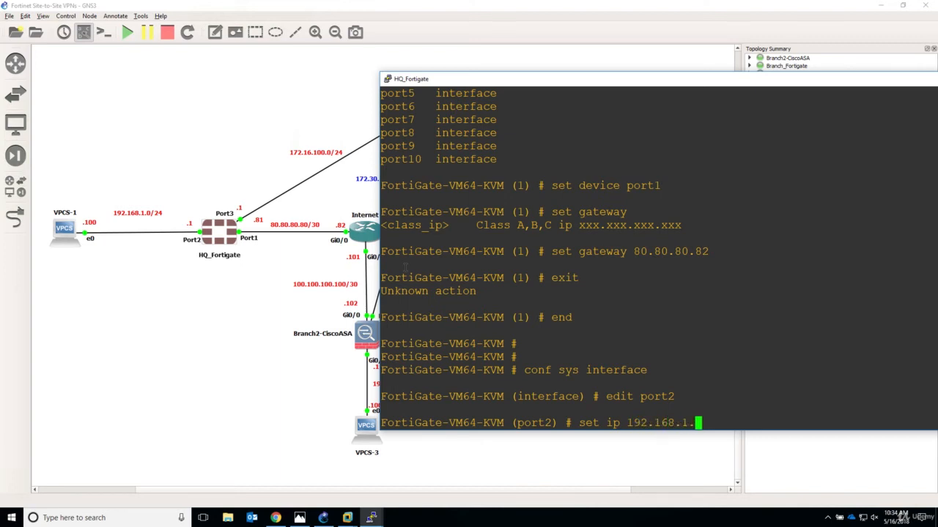
{"action": "type", "text": "1/24"}
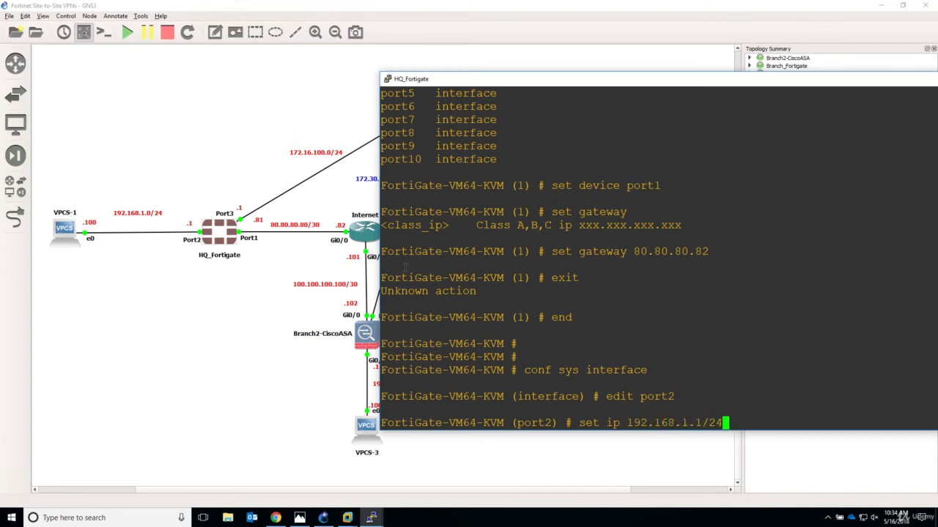
{"action": "key", "text": "Return"}
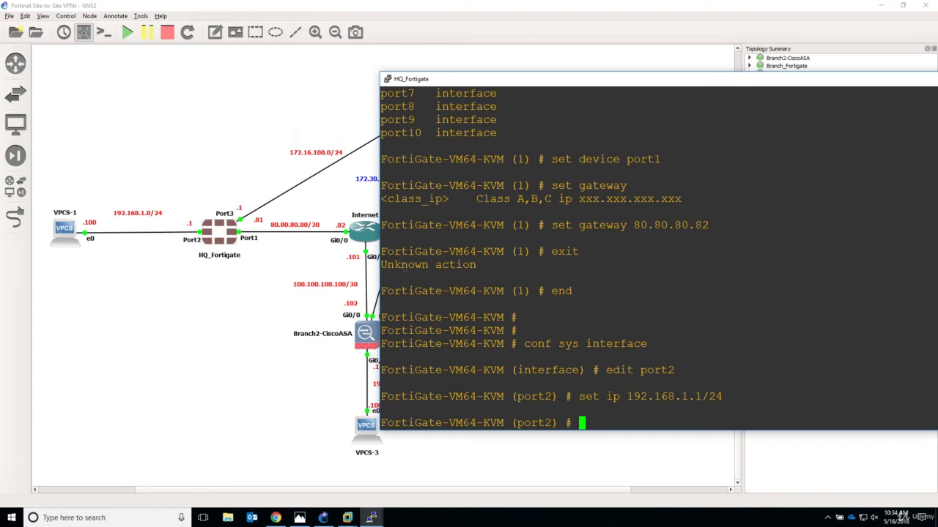
Allow ping access on port2
{"action": "type", "text": "set"}
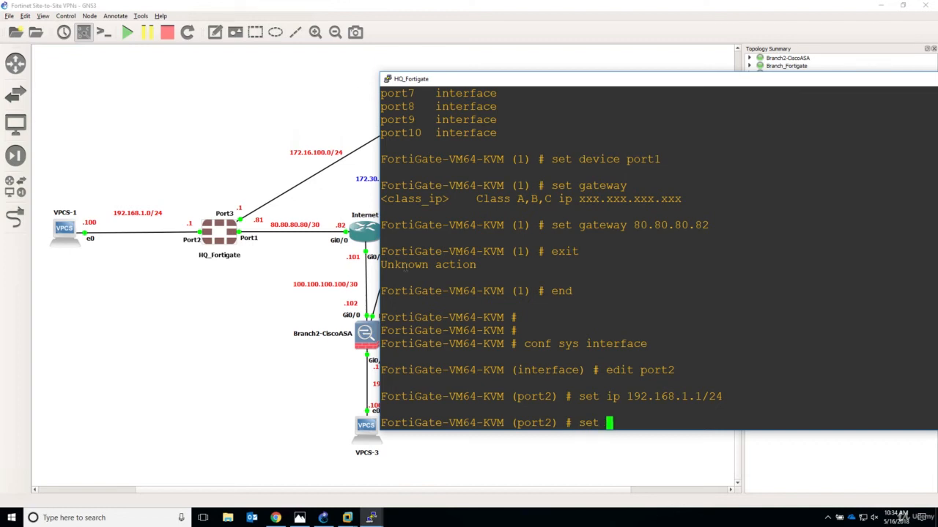
{"action": "type", "text": "allowaccess ping"}
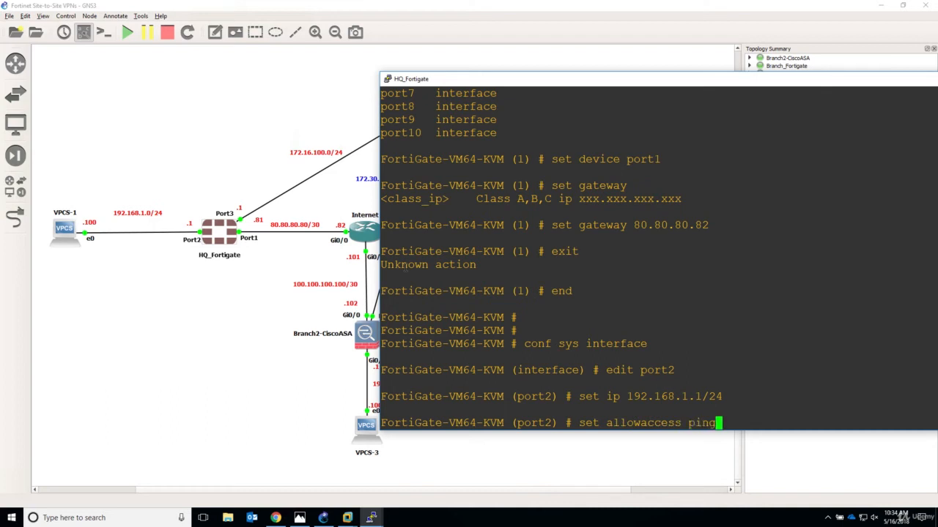
{"action": "key", "text": "Return"}
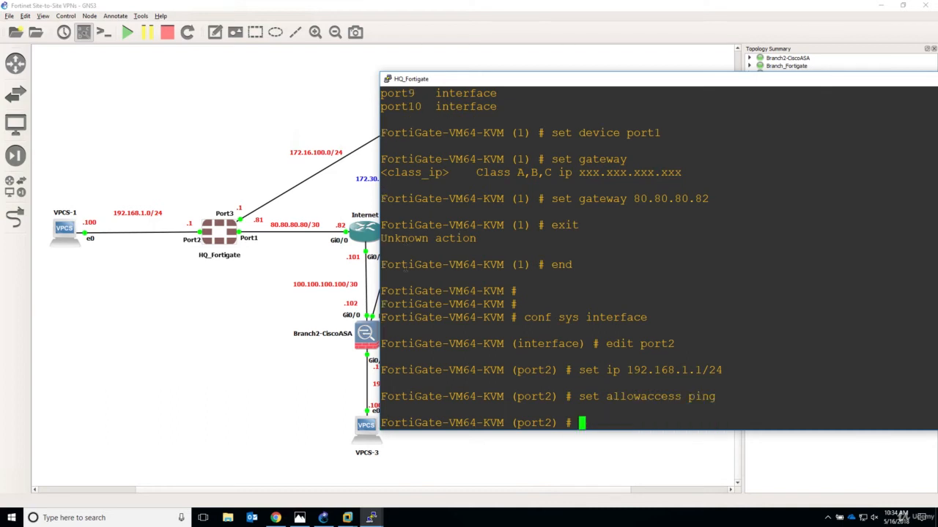
Move to port3 and set its IP to 172.16.100.1/24
{"action": "type", "text": "next"}
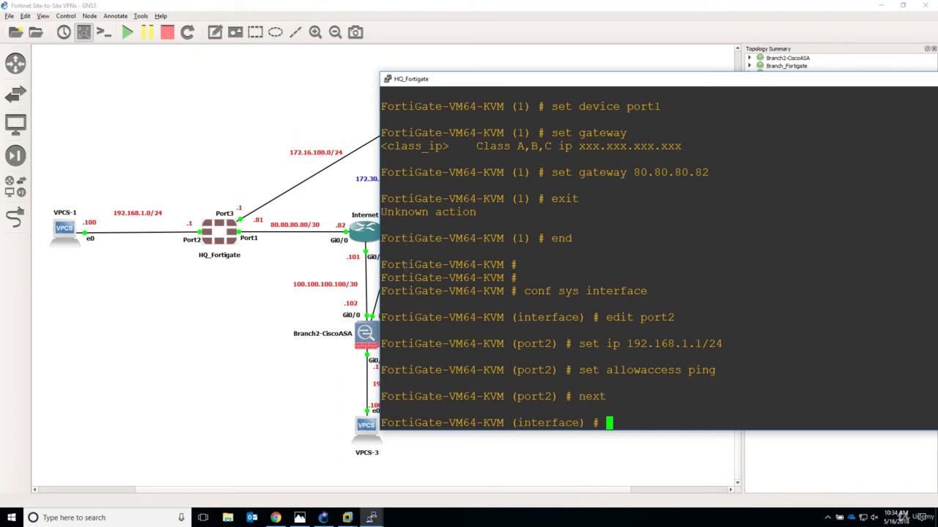
{"action": "type", "text": "edit"}
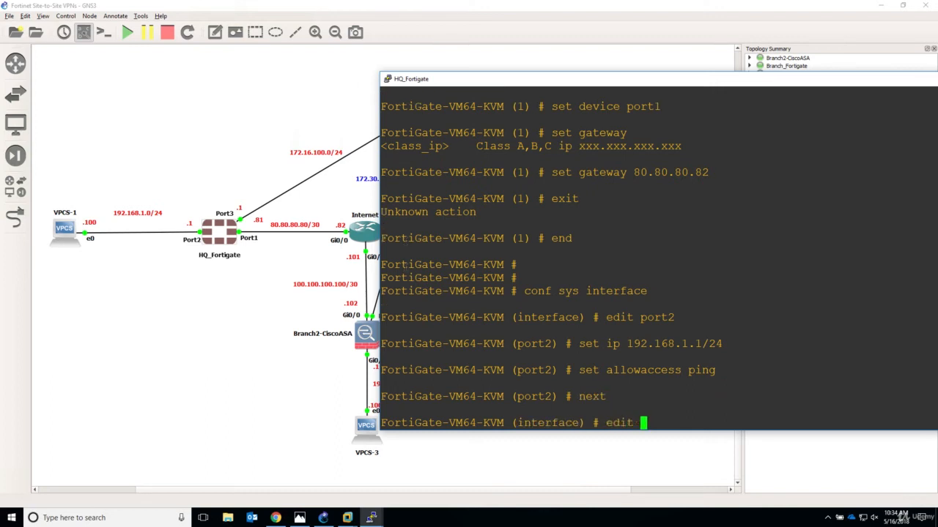
{"action": "type", "text": "port3"}
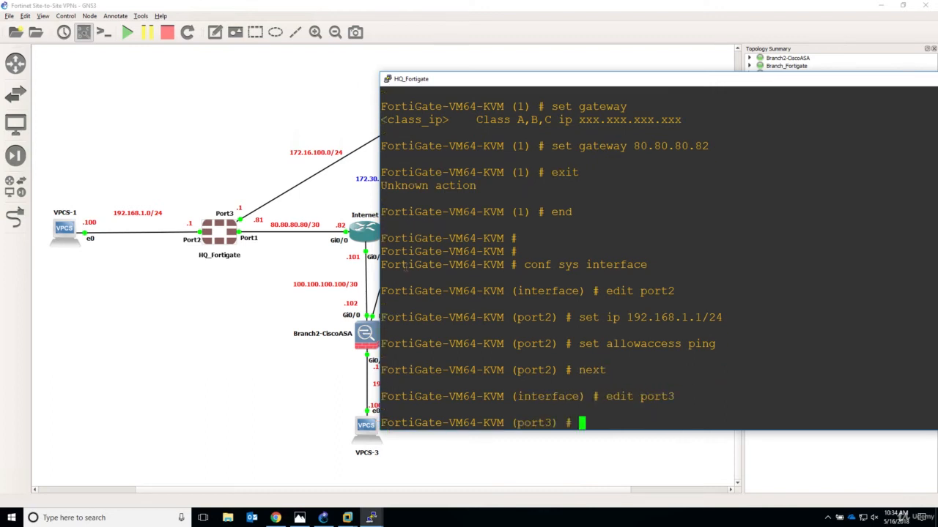
{"action": "type", "text": "set"}
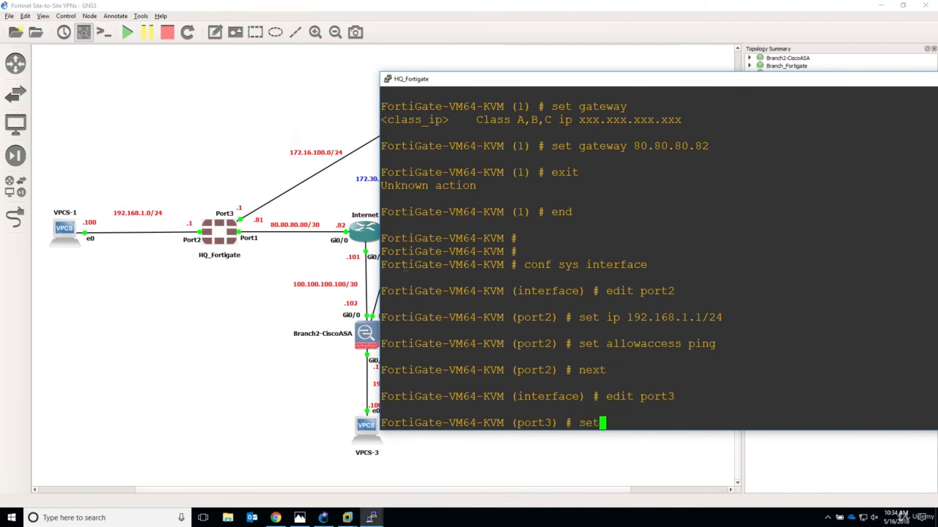
{"action": "type", "text": "ip 172"}
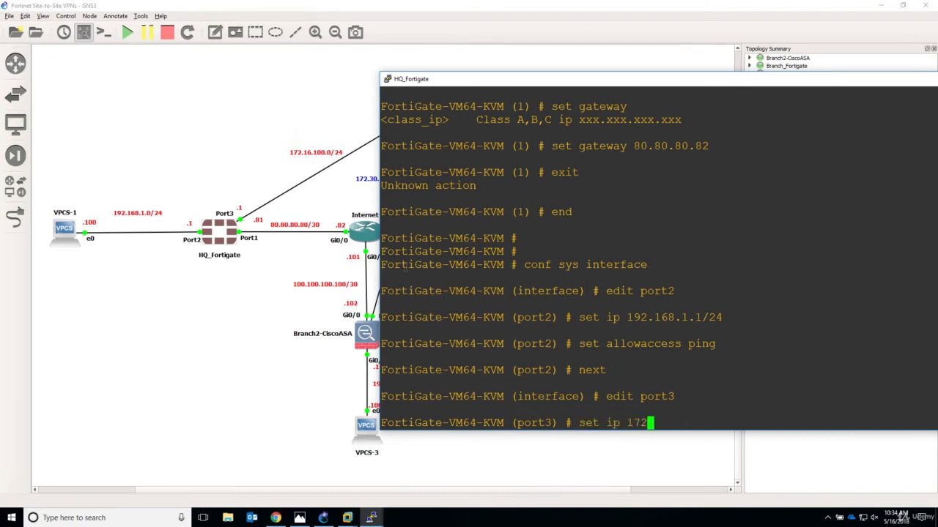
{"action": "type", "text": ".16.100.1"}
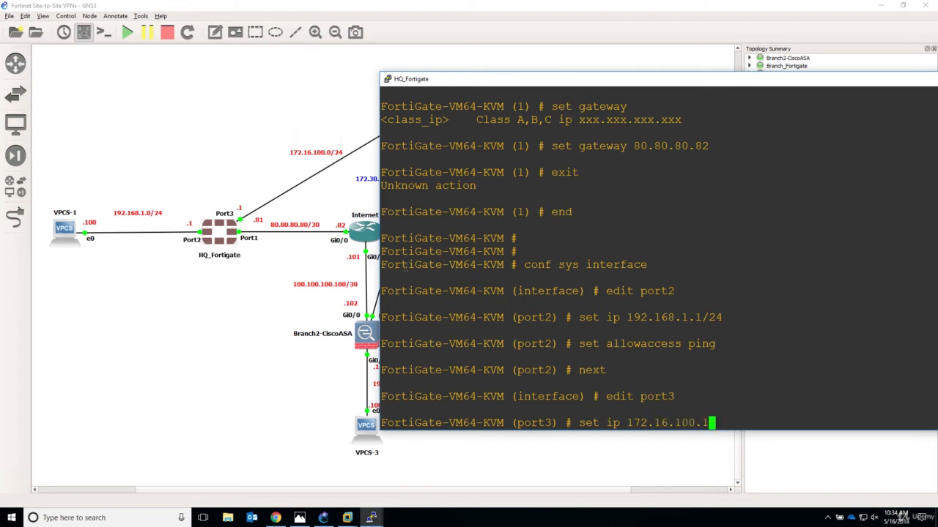
{"action": "type", "text": "/24"}
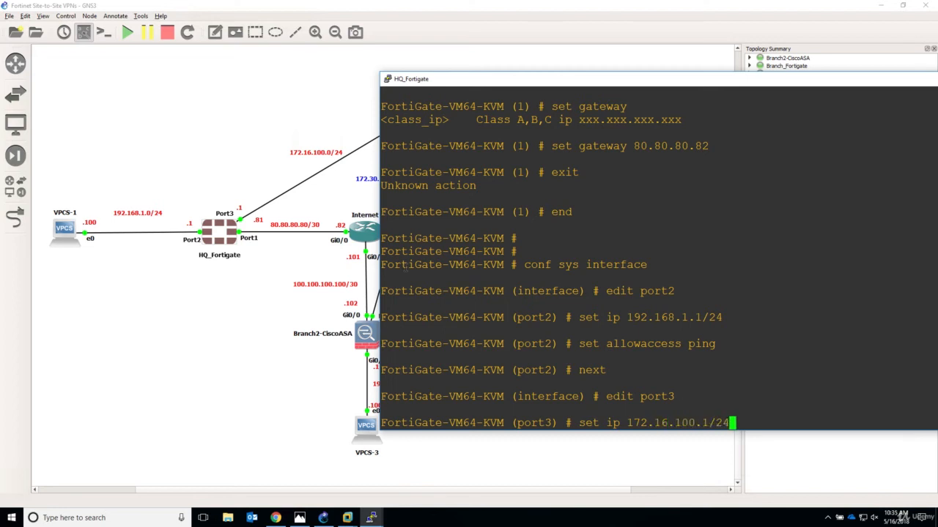
{"action": "key", "text": "Return"}
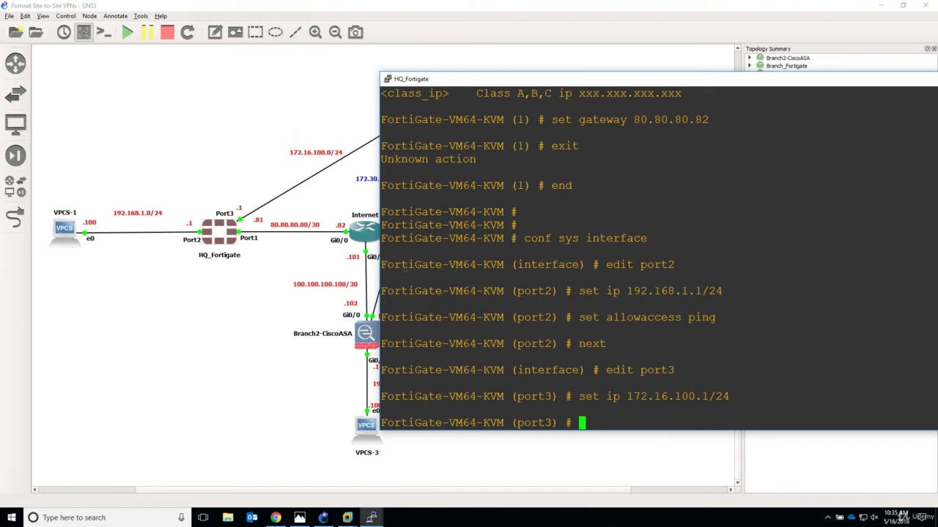
Check the allowaccess options and allow HTTP and HTTPS on port3
{"action": "type", "text": "set allowaccess"}
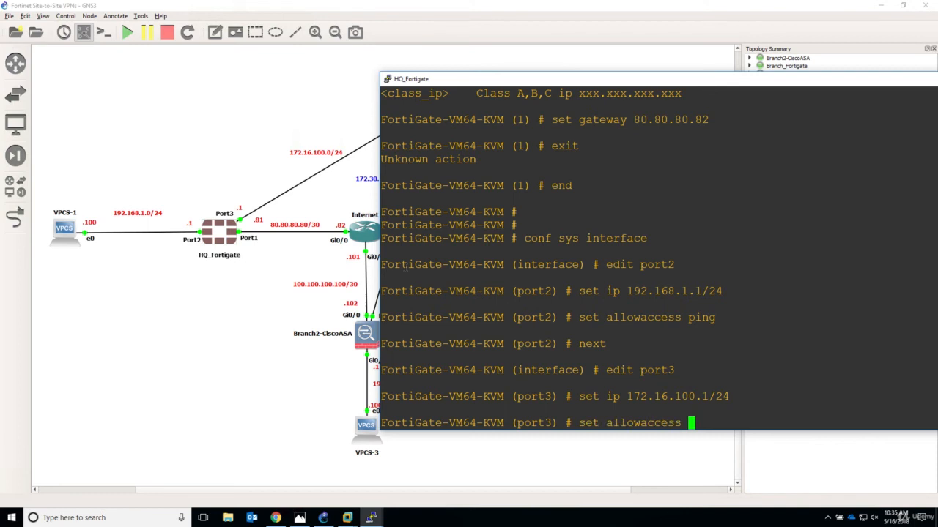
{"action": "type", "text": "ssh"}
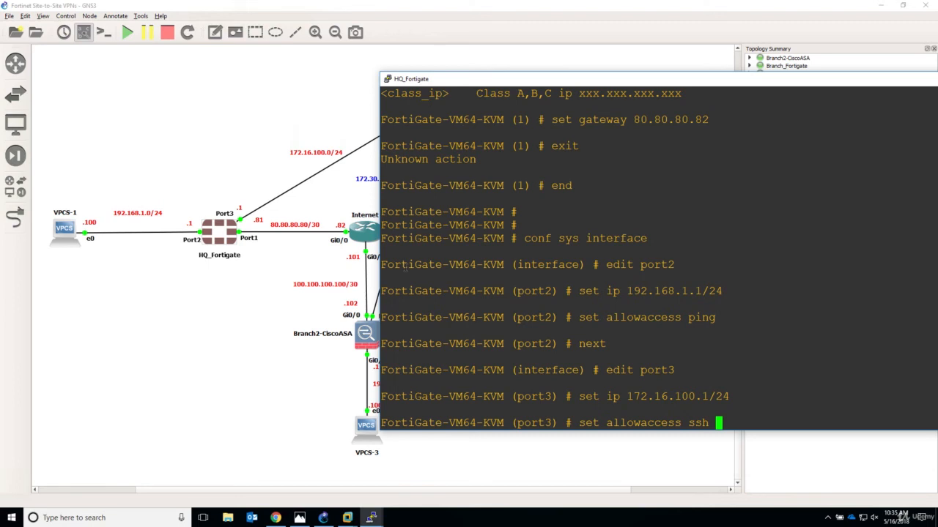
{"action": "key", "text": "Backspace"}
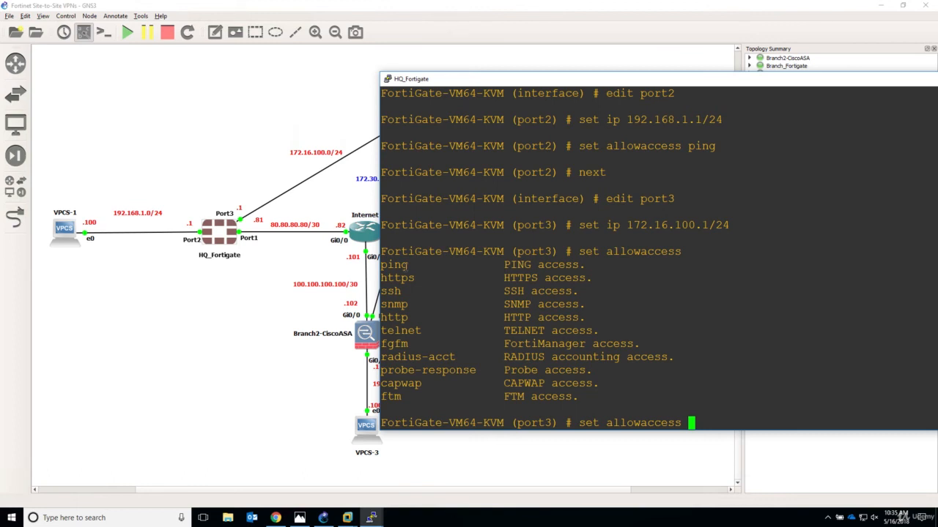
{"action": "type", "text": "http"}
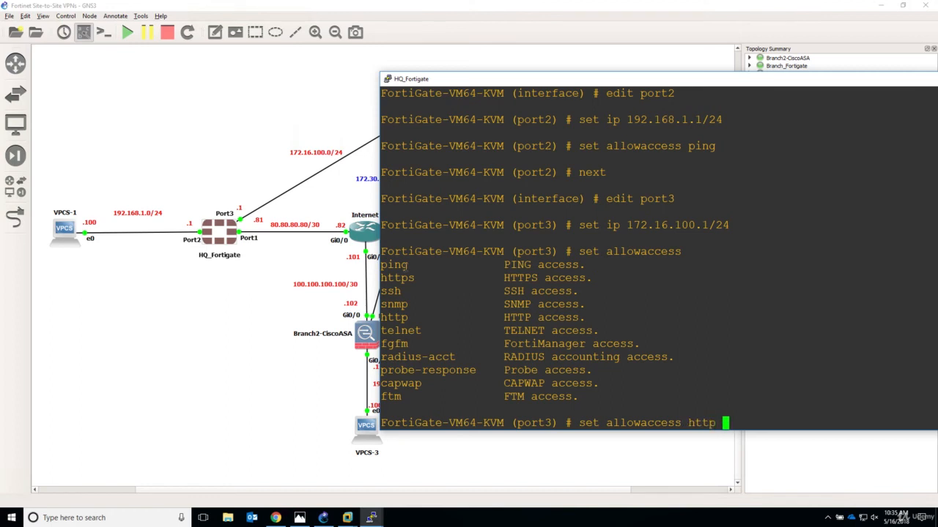
{"action": "type", "text": "https"}
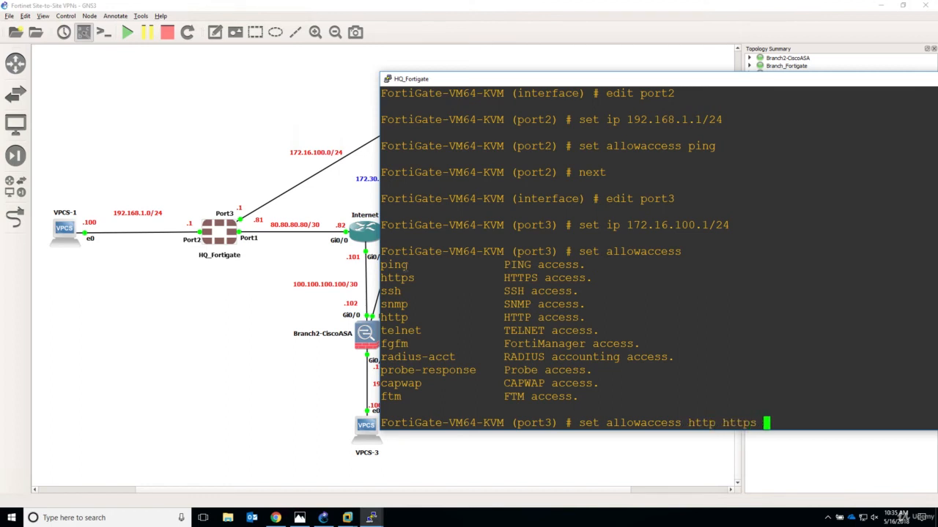
{"action": "key", "text": "Return"}
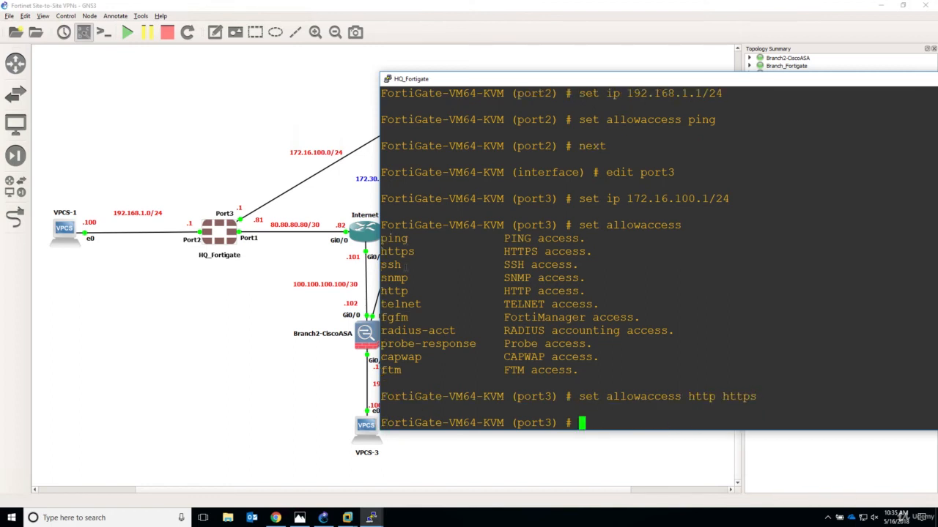
End the config and run show sys interface, paging through to verify port1–port3 addresses
{"action": "type", "text": "end"}
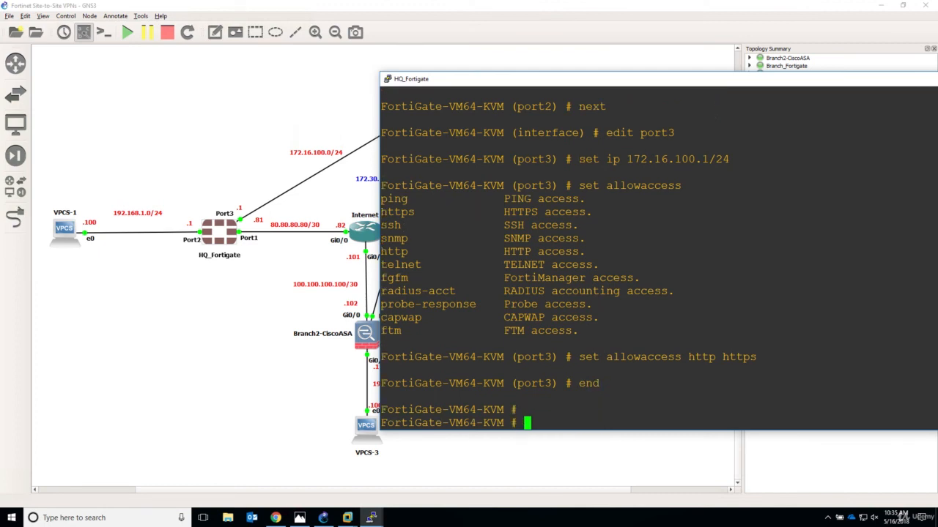
{"action": "type", "text": "show"}
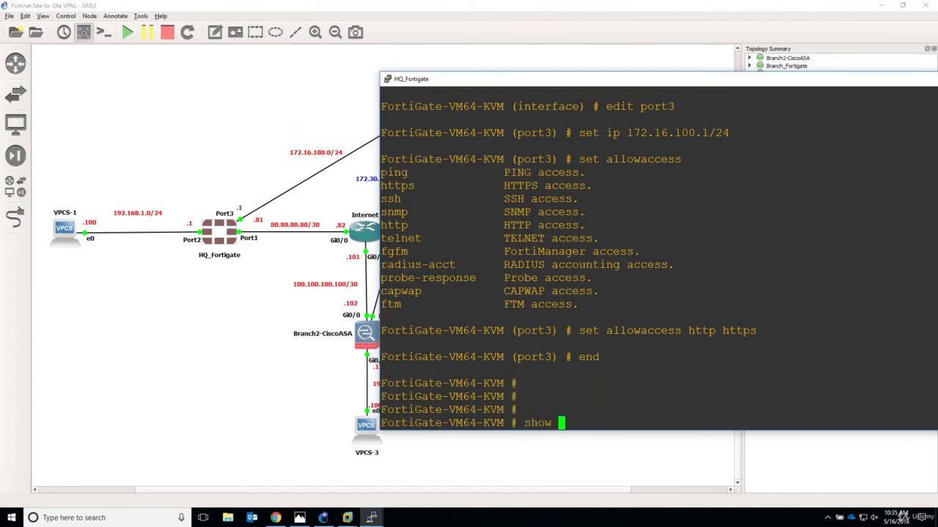
{"action": "type", "text": "sys interface"}
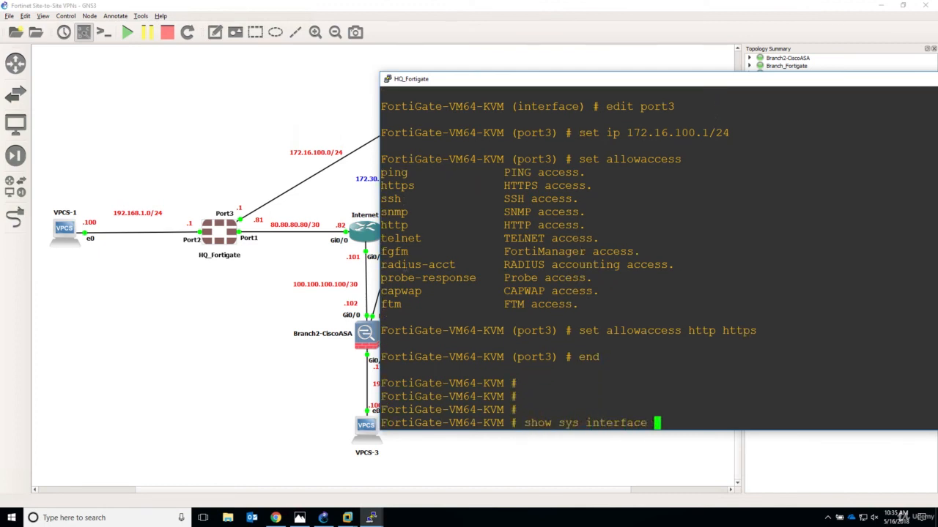
{"action": "key", "text": "Return"}
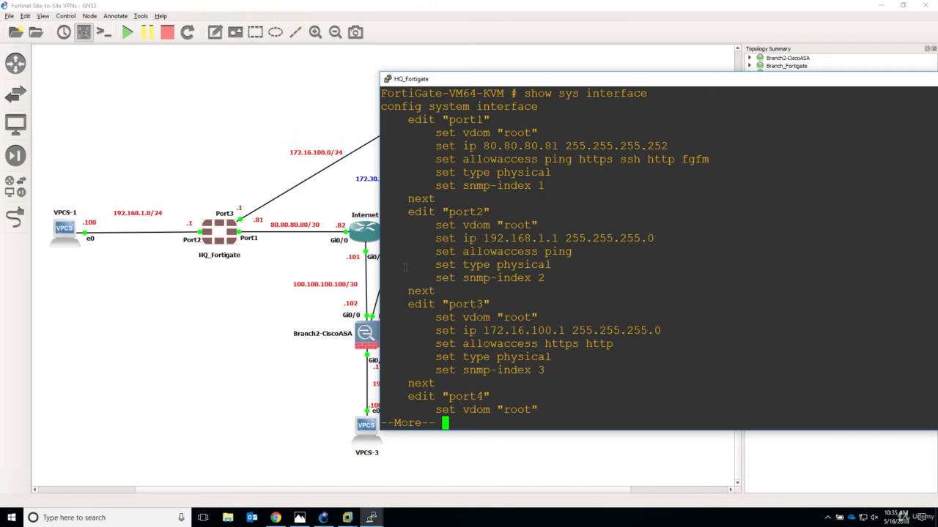
{"action": "key", "text": "space"}
{"action": "type", "text": "show sys interface"}
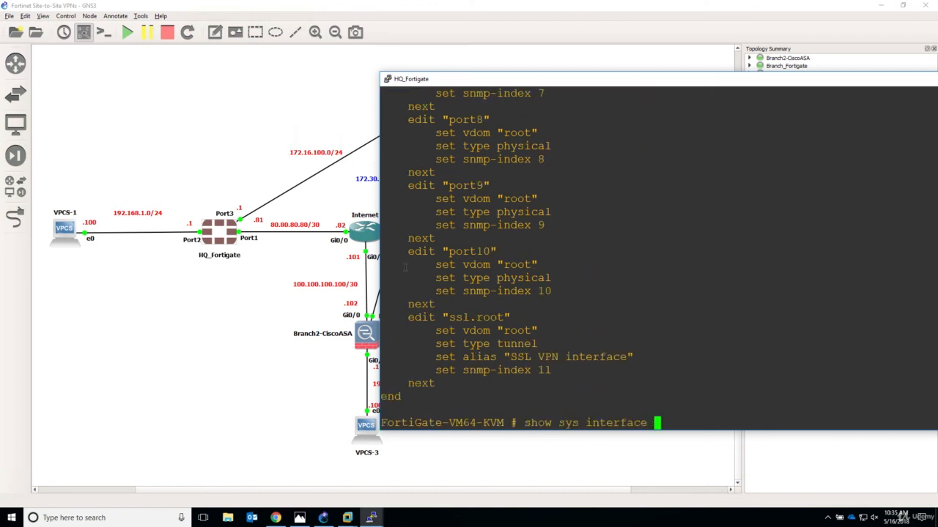
{"action": "key", "text": "Return"}
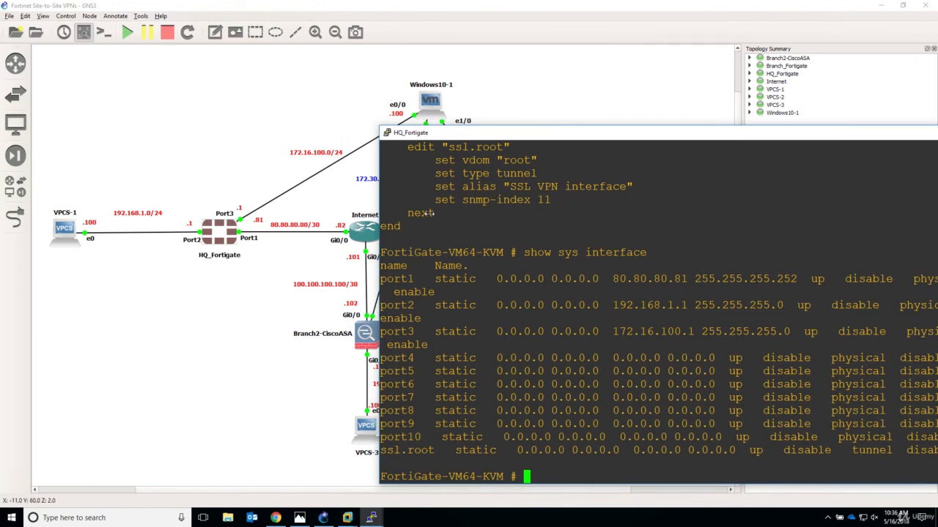
{"action": "mouse_move", "coordinate": [711, 136]}
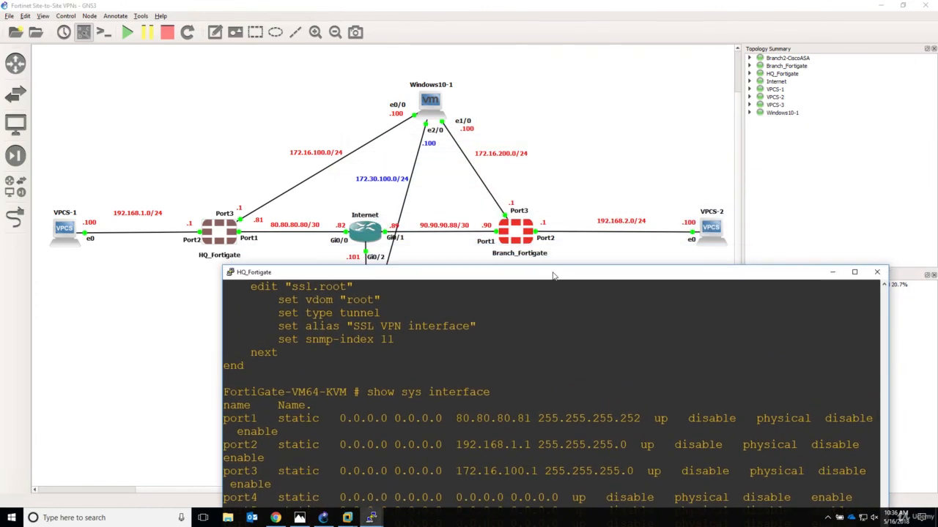
{"action": "left_click_drag", "start_coordinate": [553, 272], "coordinate": [563, 82]}
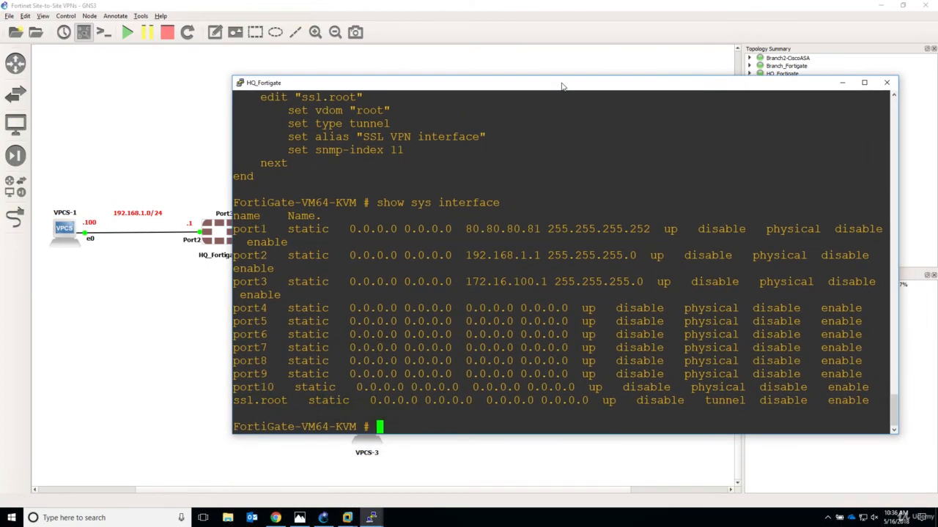